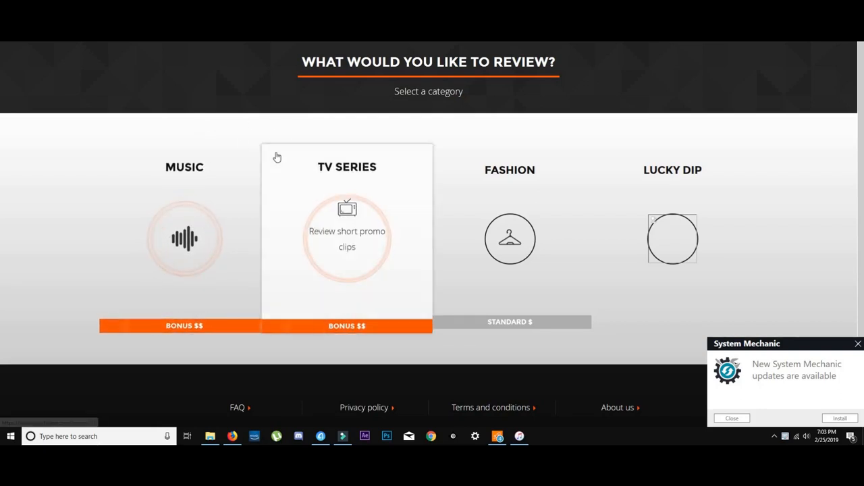
mouse_move(210, 202)
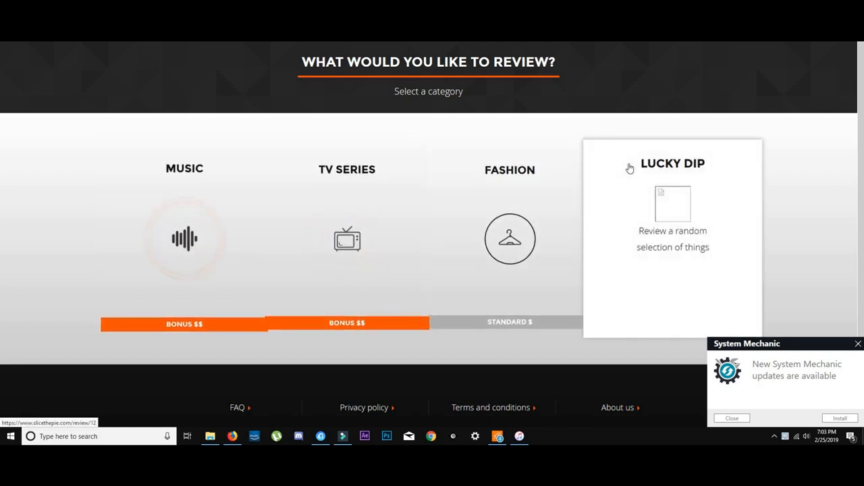
mouse_move(330, 122)
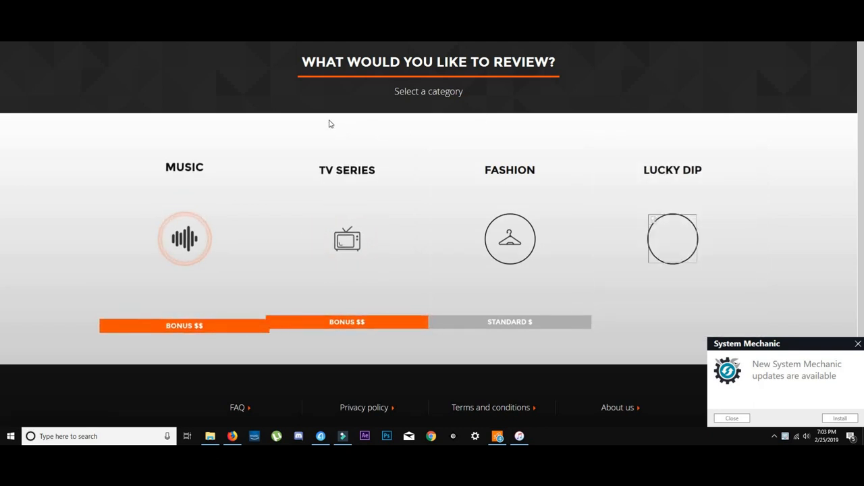
mouse_move(283, 110)
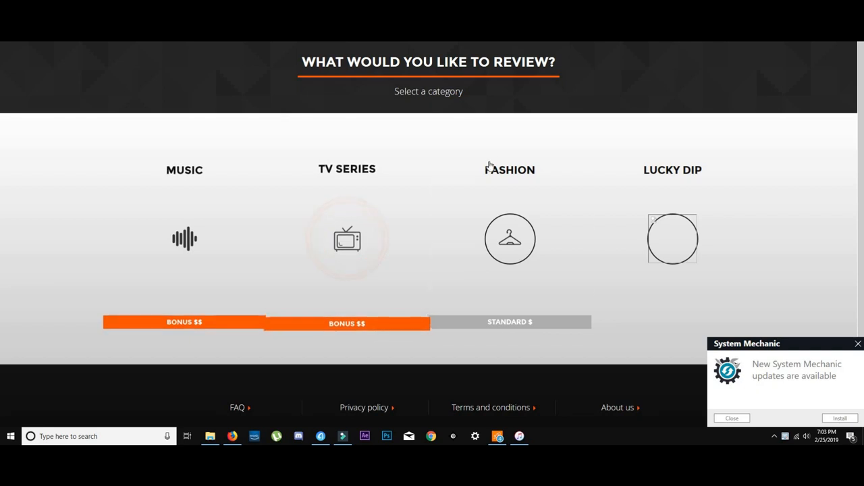
mouse_move(486, 165)
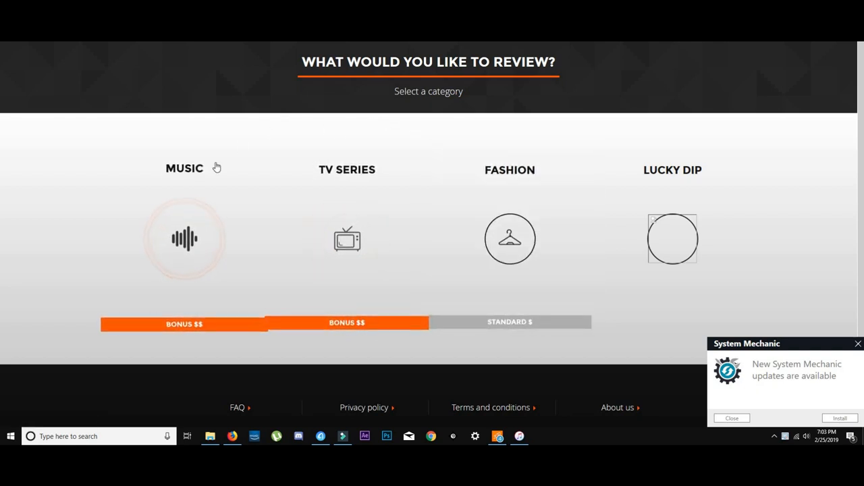
mouse_move(476, 181)
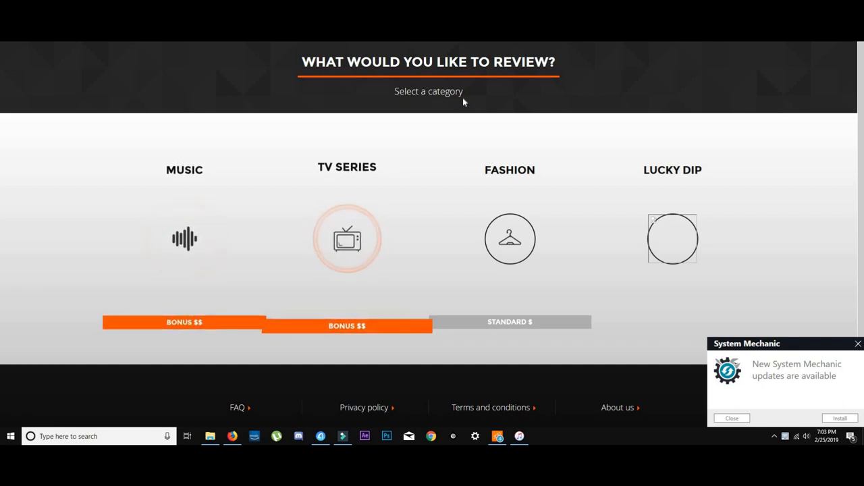
mouse_move(330, 122)
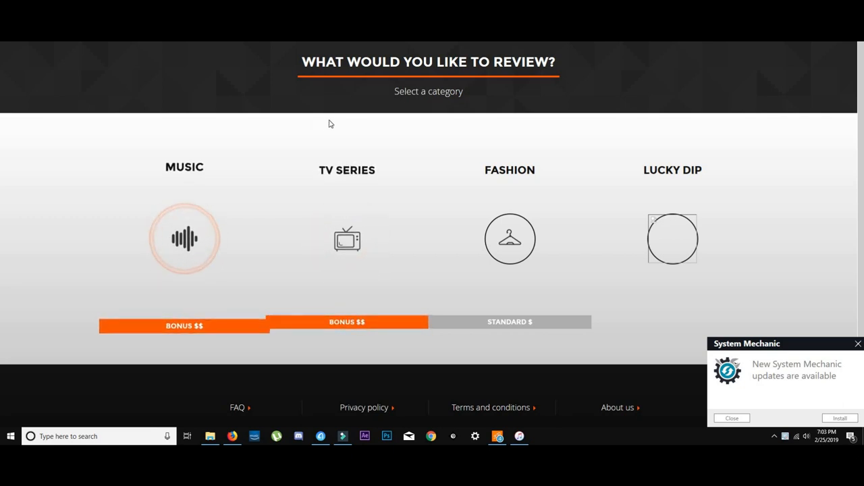
mouse_move(174, 229)
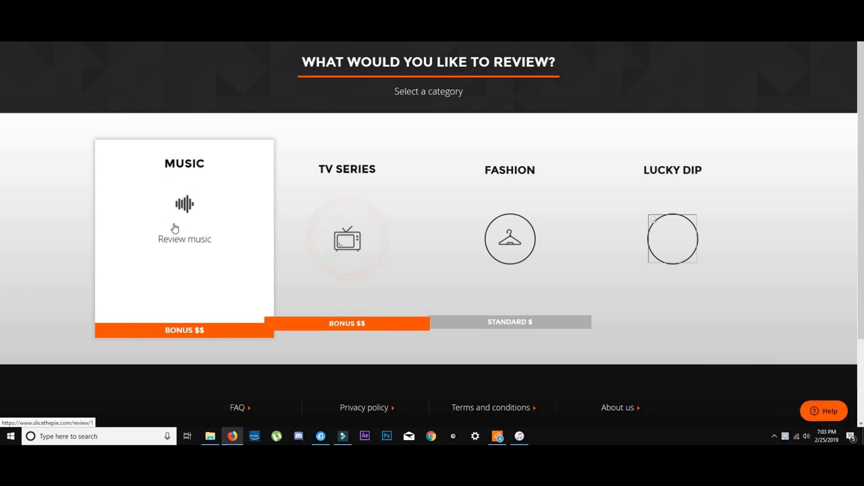
Open the Music review and play the track briefly, leaving it paused at 0:06
click(184, 239)
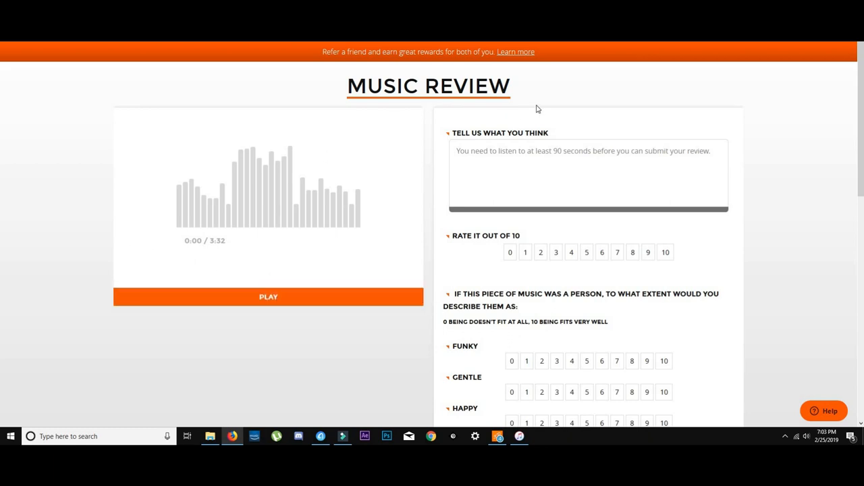
mouse_move(407, 156)
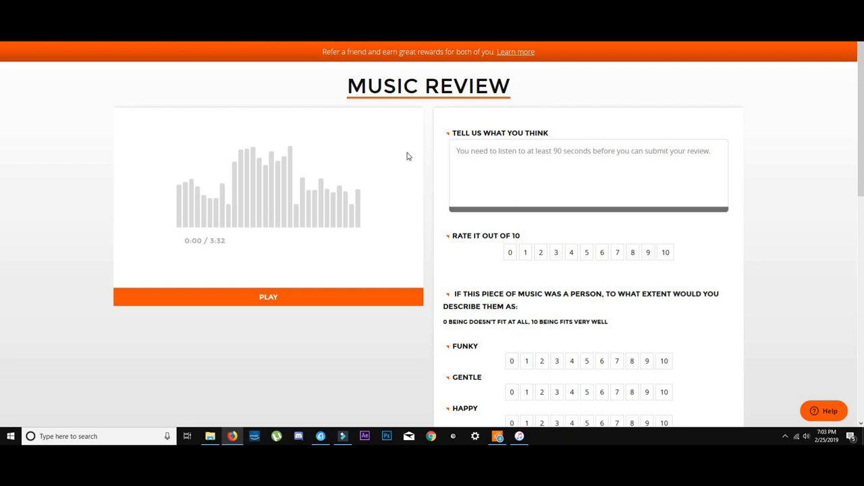
mouse_move(283, 197)
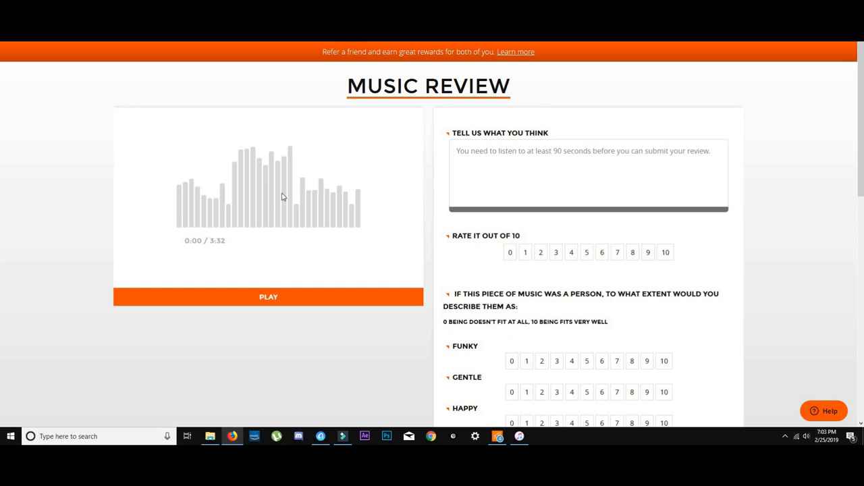
click(267, 297)
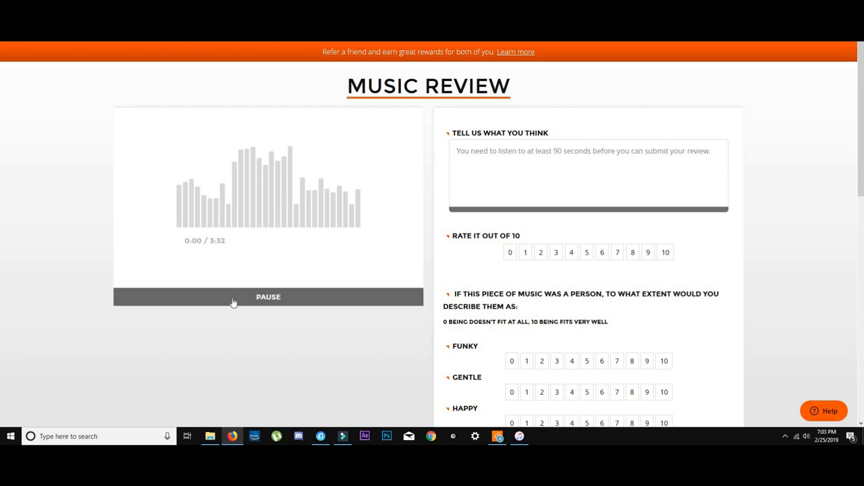
click(268, 297)
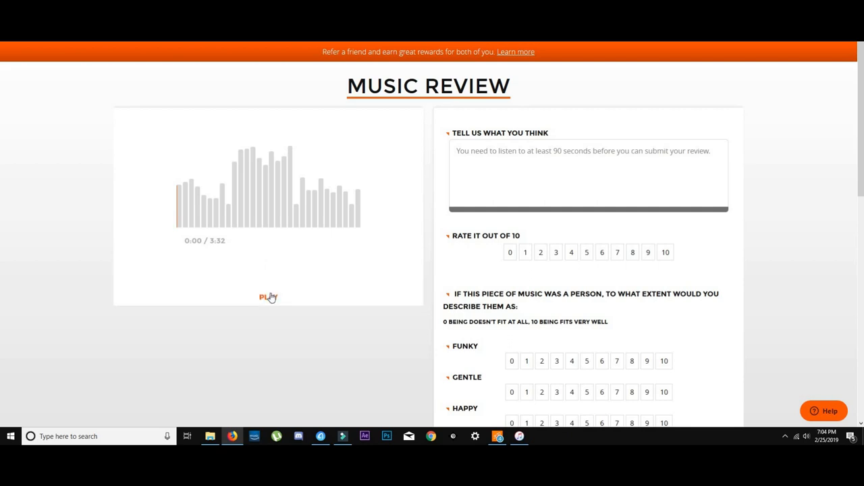
click(268, 297)
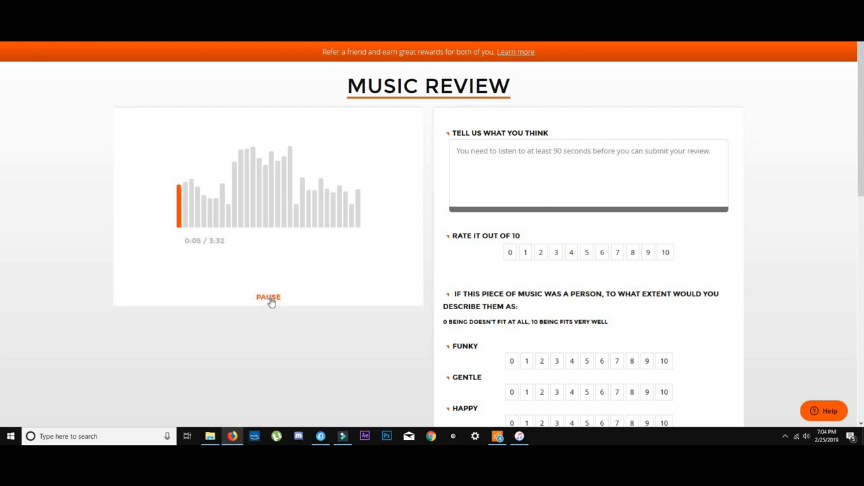
click(268, 297)
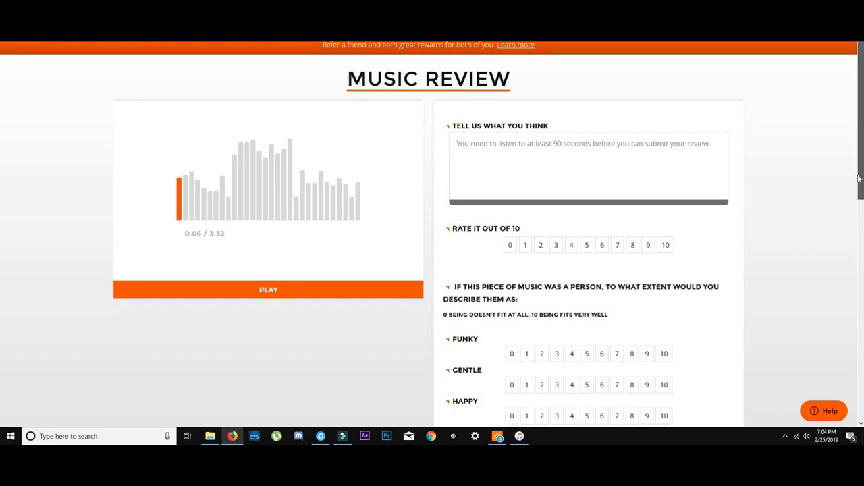
Enter the comment 'Songs pacing, Instrumentals, Opinions, Track locations.' in the review box
scroll(down, 3)
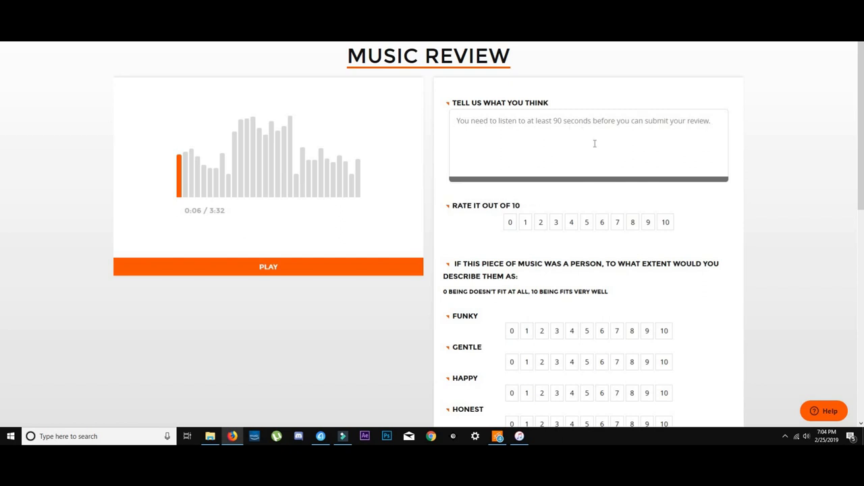
mouse_move(538, 144)
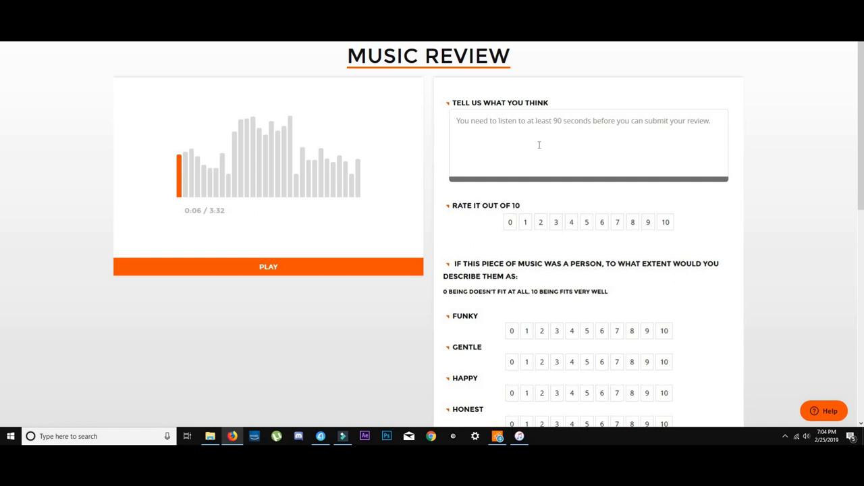
mouse_move(777, 125)
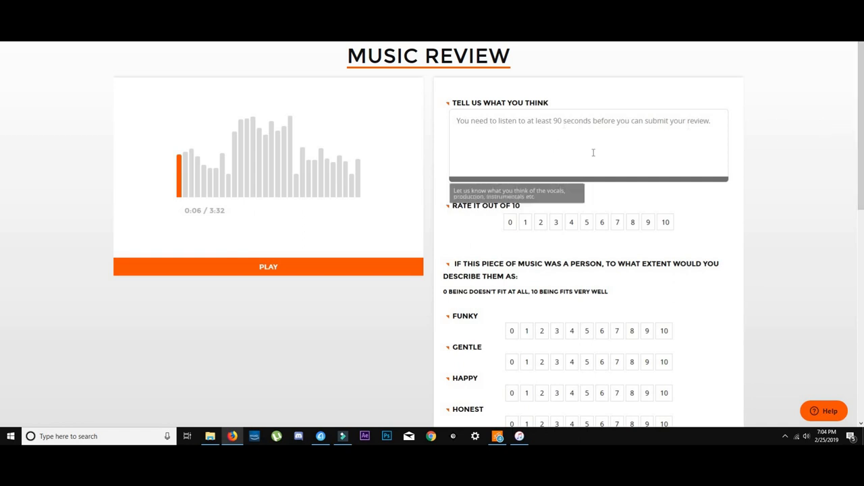
mouse_move(584, 153)
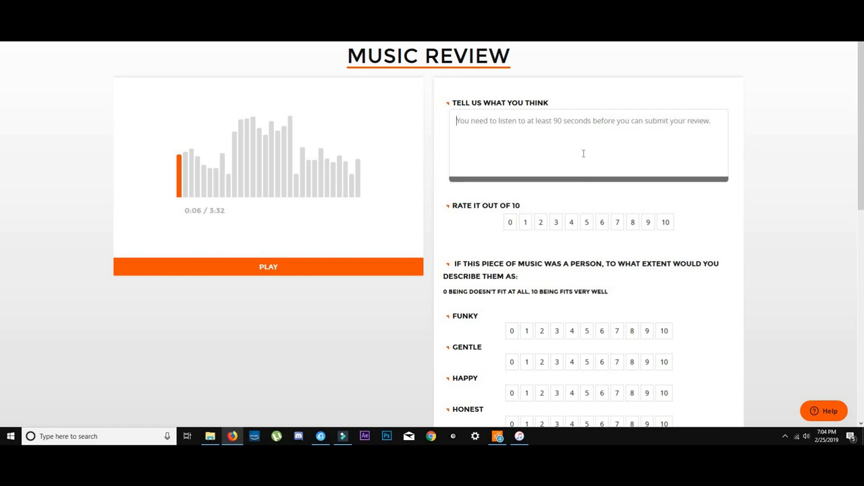
text(Songs)
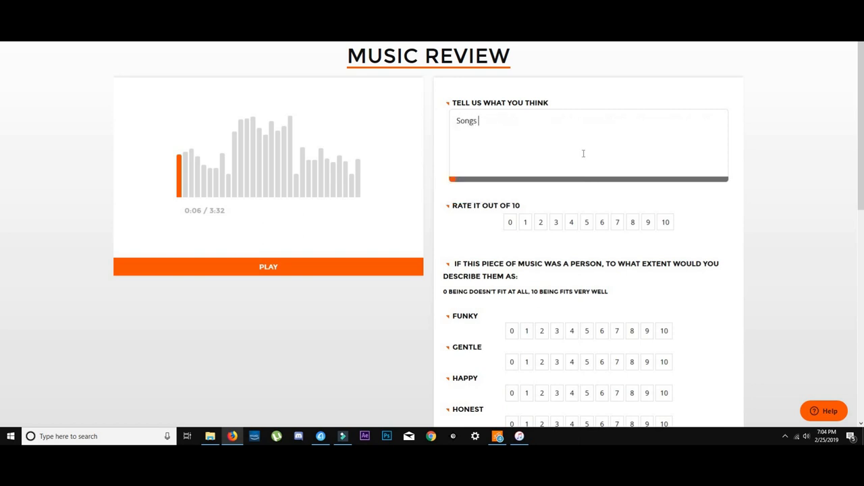
text(pacing,)
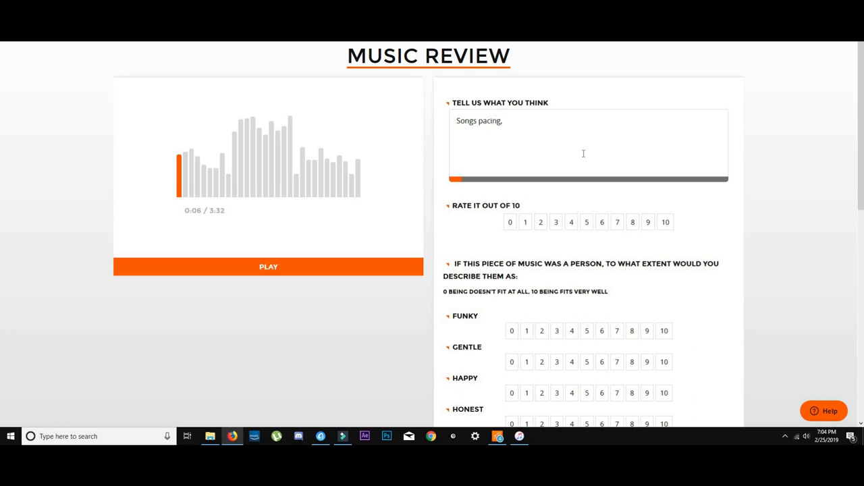
text(Instrumentals,)
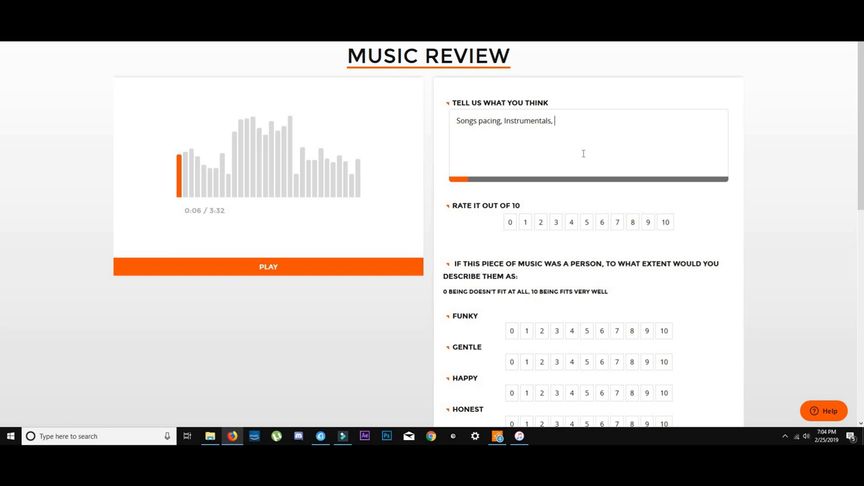
text(Op)
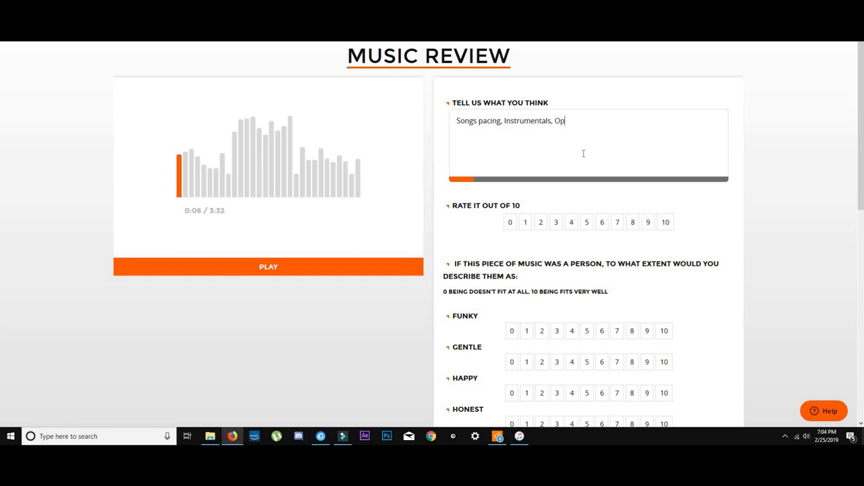
text(inions,)
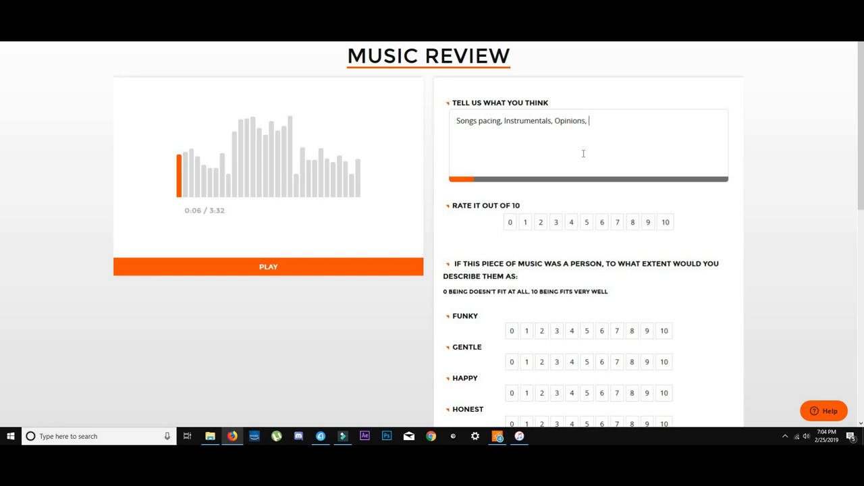
text(Track lo)
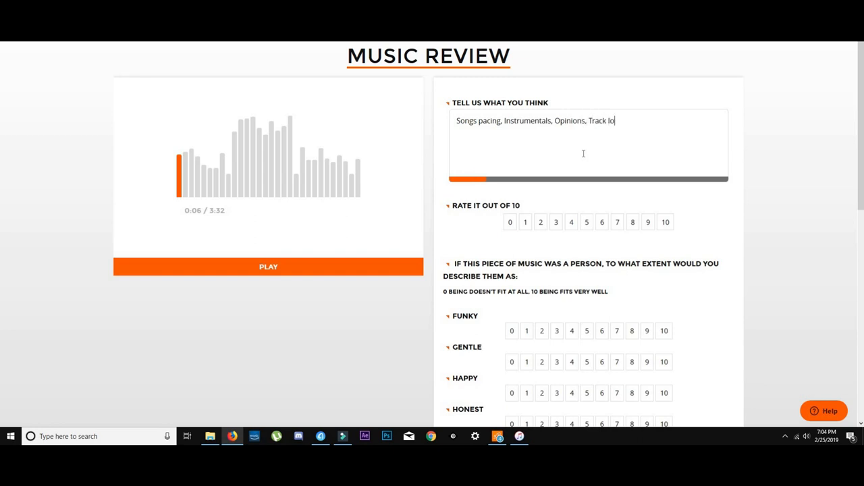
text(cations)
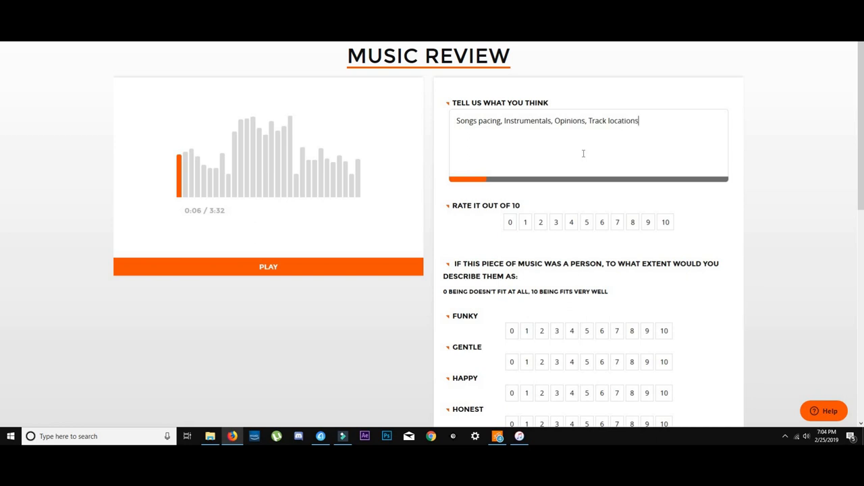
text(.)
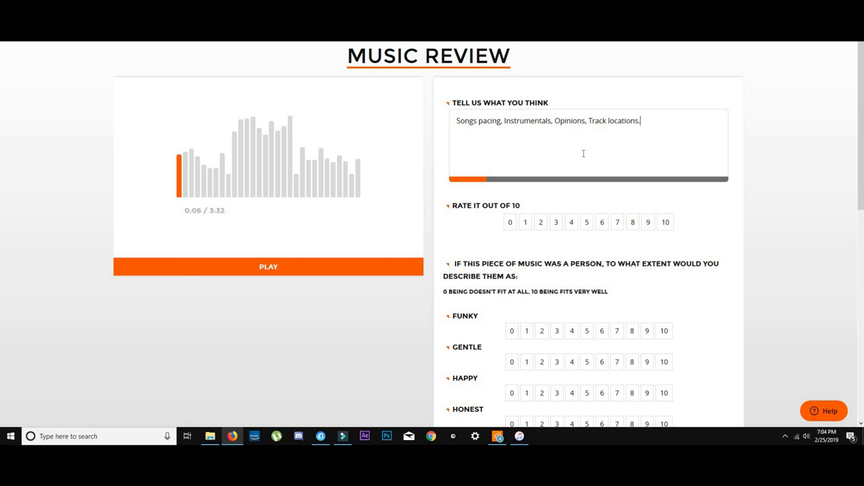
mouse_move(652, 229)
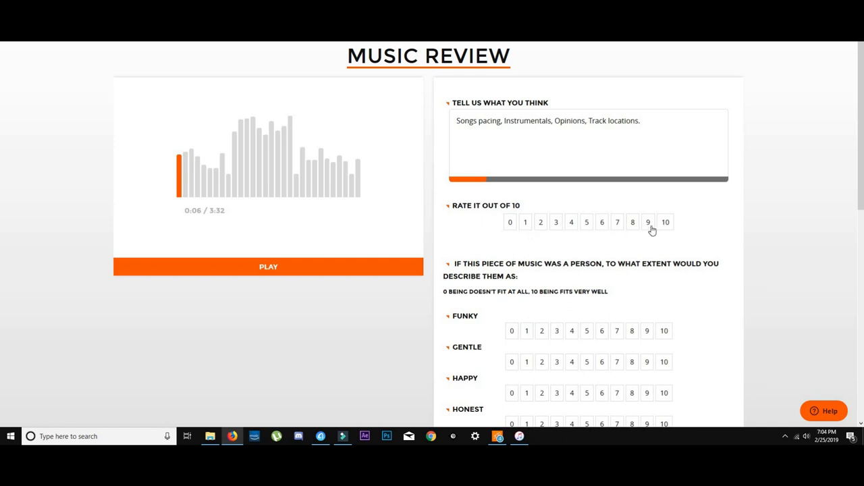
Rate the track 8 out of 10, briefly trying 6 first
click(633, 221)
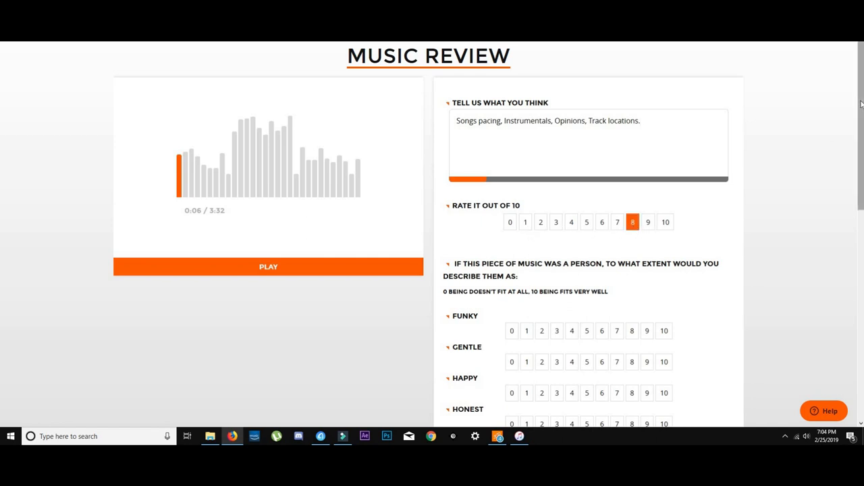
scroll(down, 3)
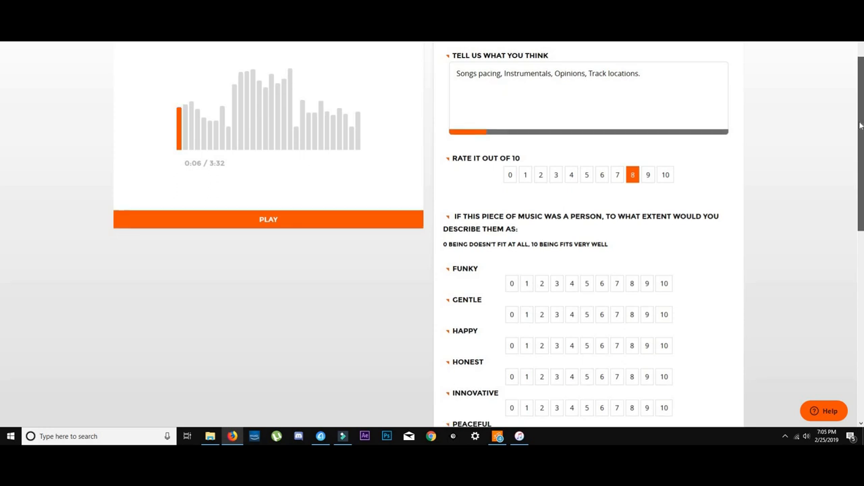
scroll(down, 3)
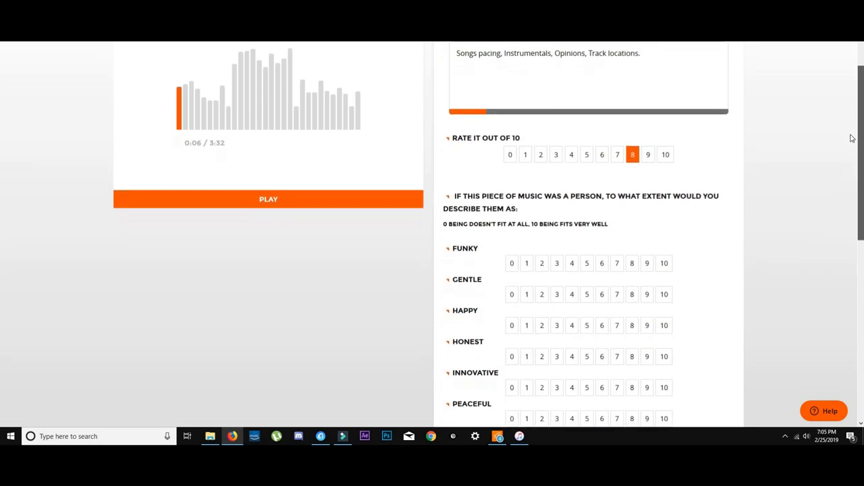
scroll(down, 3)
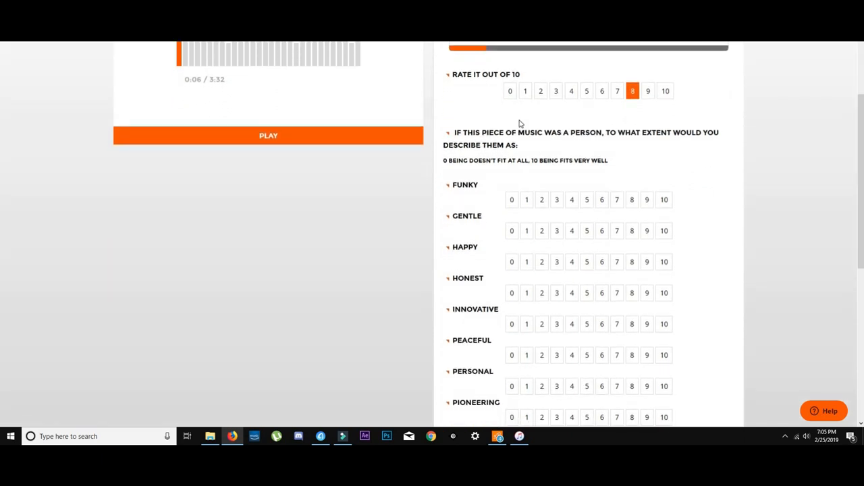
click(602, 90)
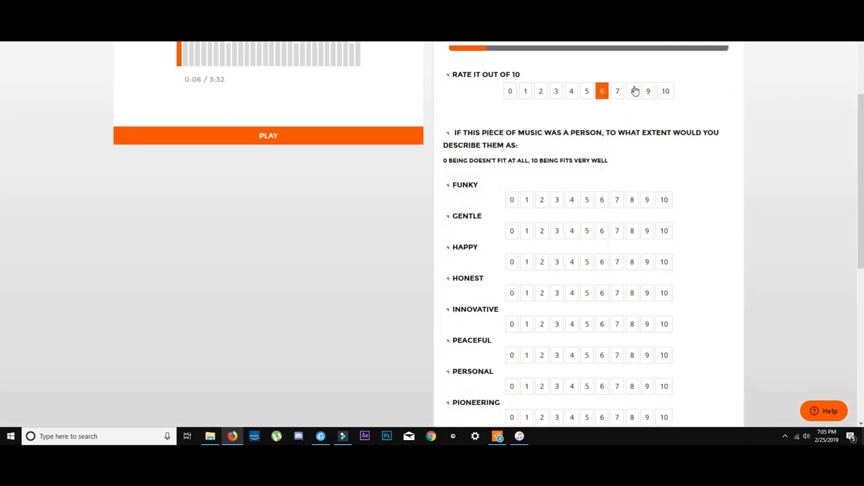
click(632, 91)
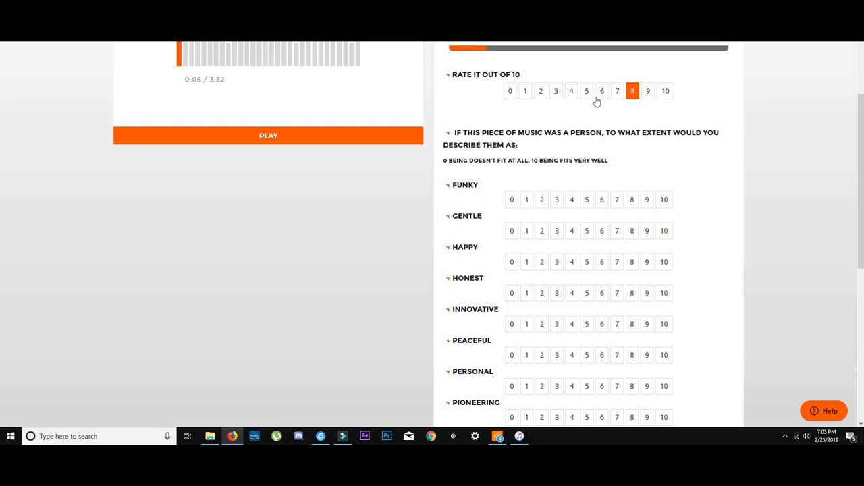
mouse_move(587, 200)
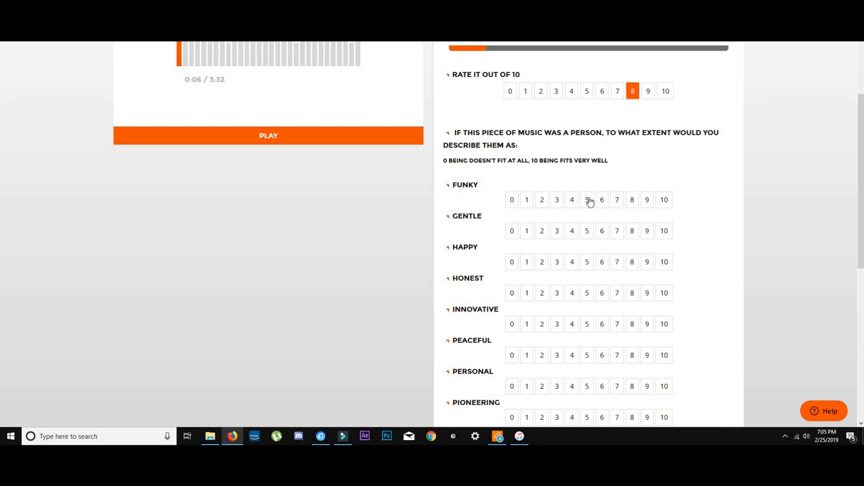
Score the track's traits: Funky 5, Gentle 7, Happy 1, Innovative 7
click(586, 200)
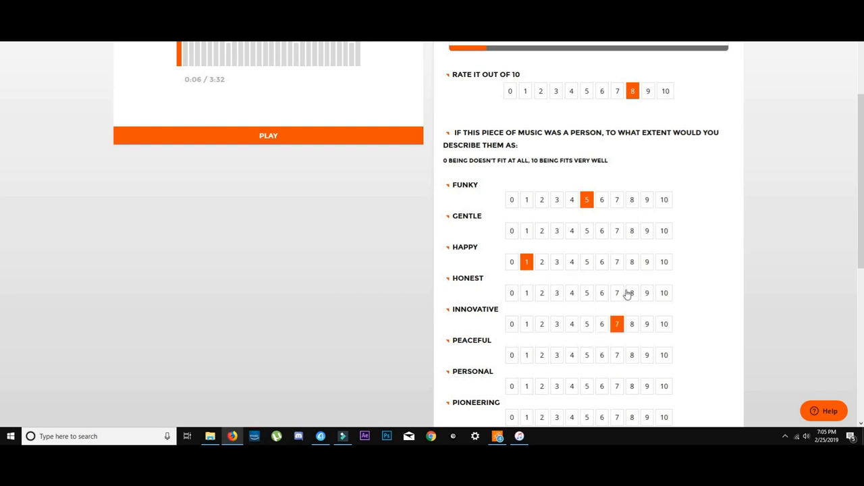
click(616, 230)
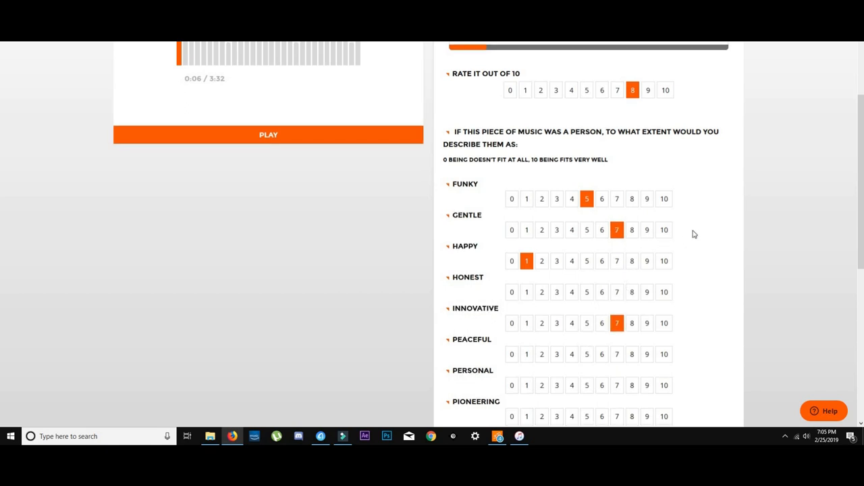
scroll(down, 3)
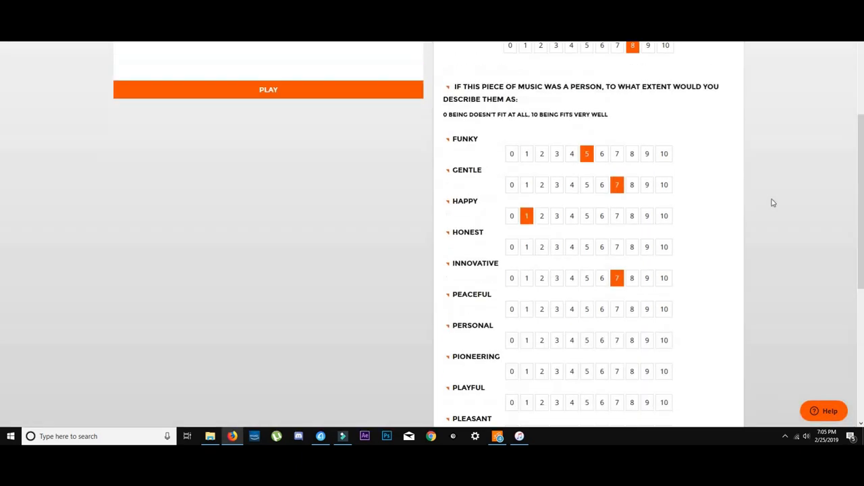
scroll(up, 3)
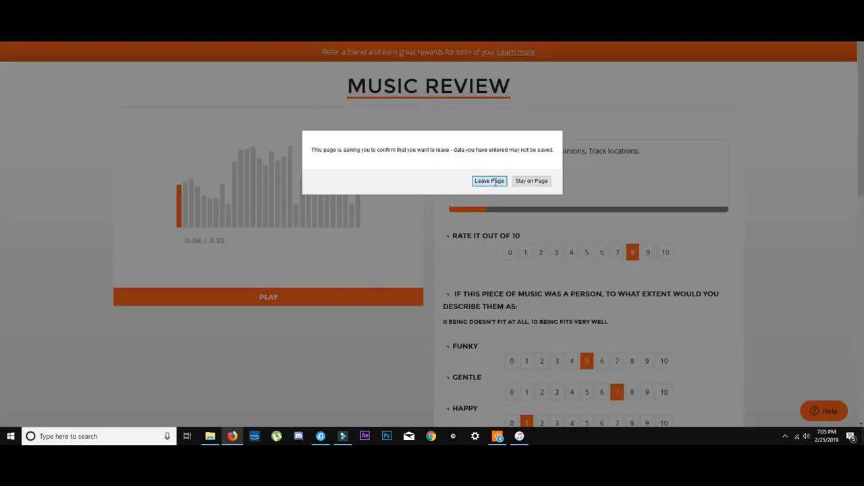
Leave the music review and finish the 0-10 scale practice to start a video review
click(488, 180)
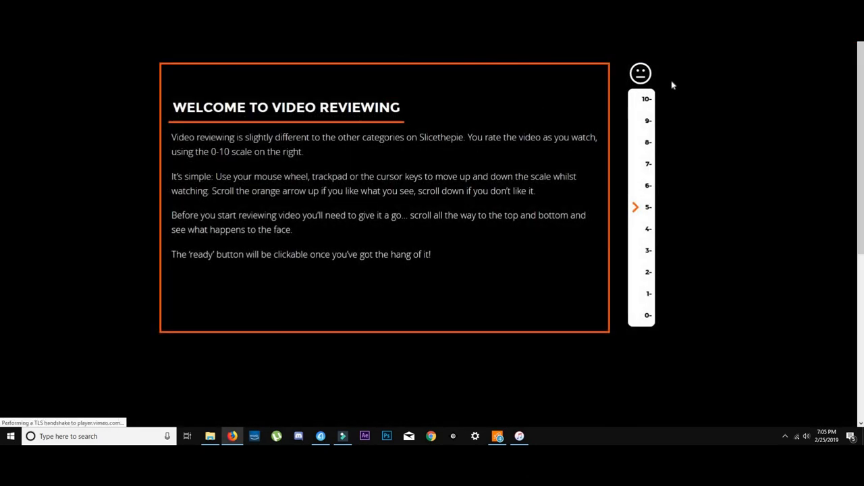
mouse_move(636, 209)
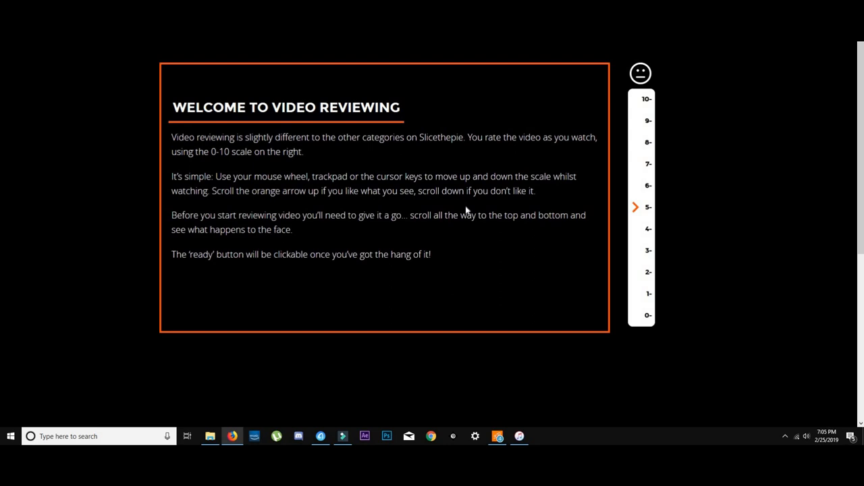
mouse_move(496, 229)
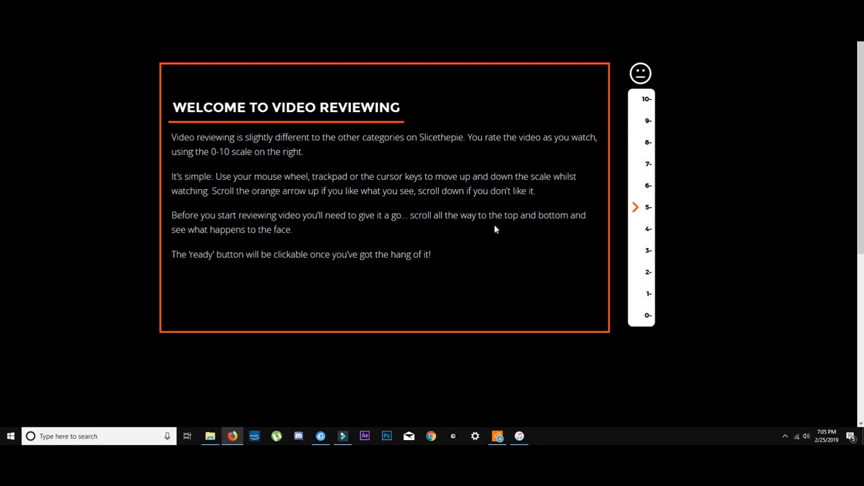
mouse_move(532, 228)
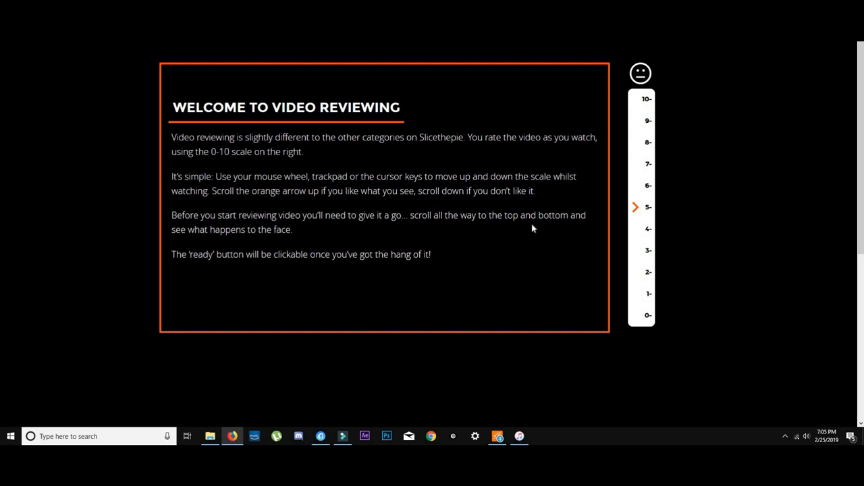
double_click(379, 176)
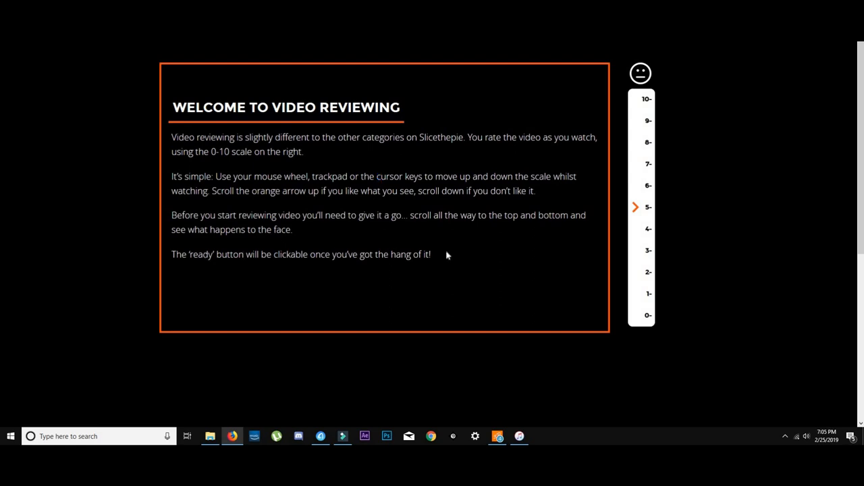
mouse_move(632, 199)
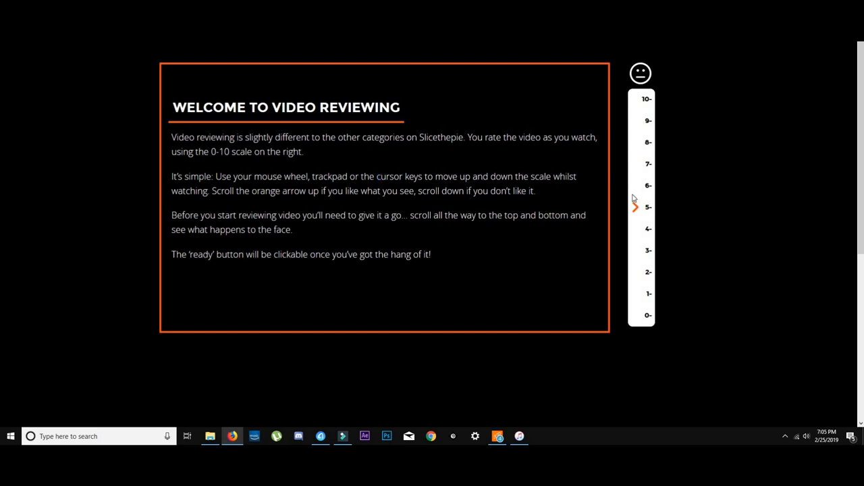
scroll(down, 3)
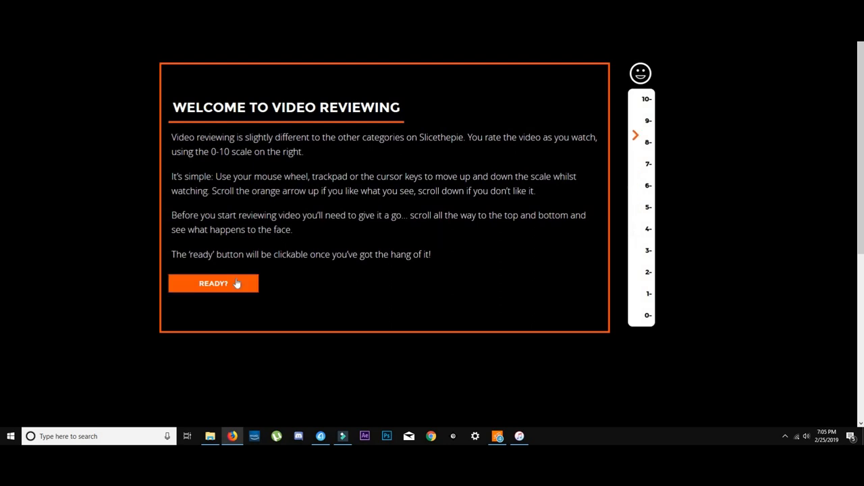
click(213, 283)
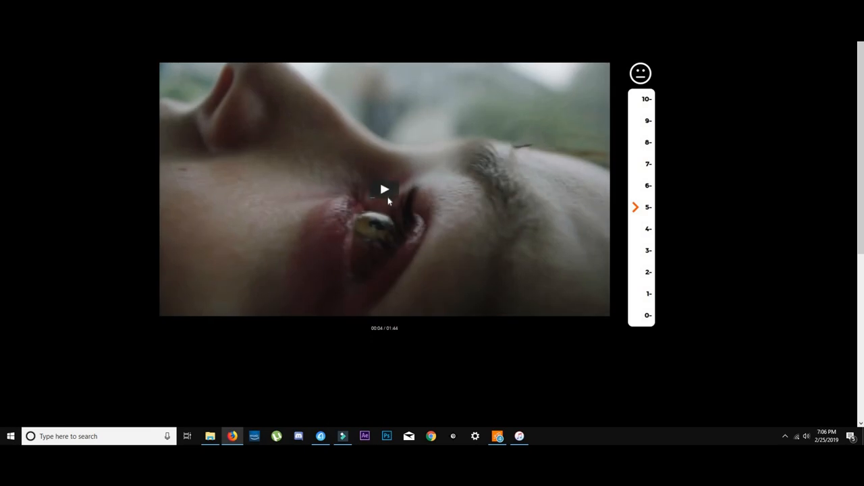
Play the video clip, resuming it to 0:05 with the live rating near 4
click(384, 191)
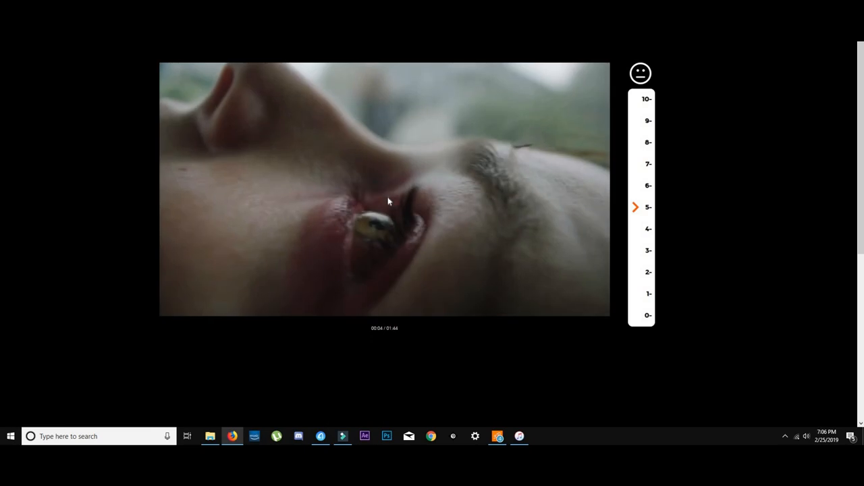
mouse_move(568, 222)
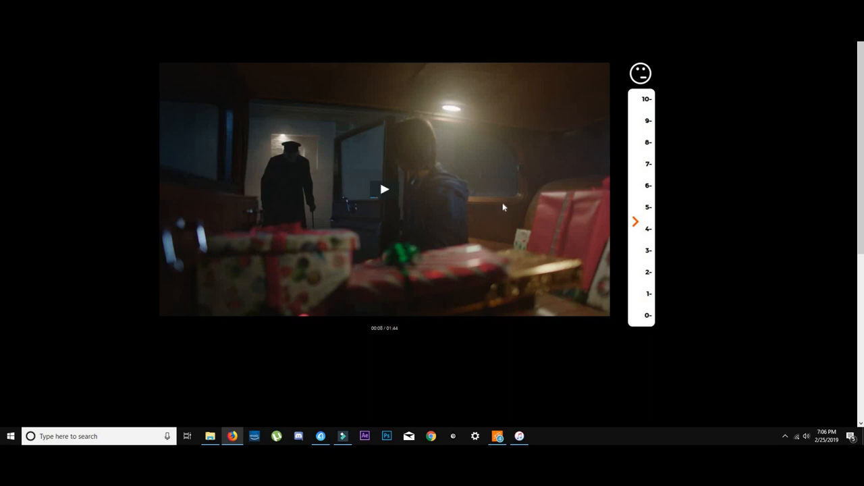
click(385, 189)
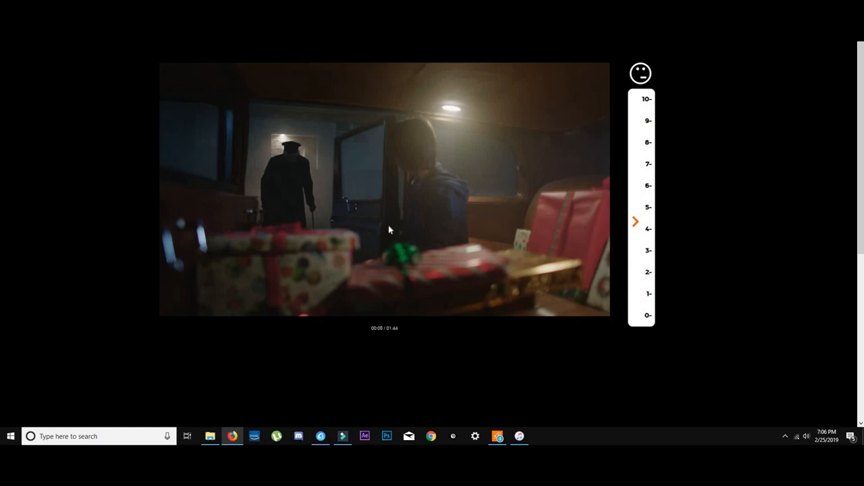
mouse_move(426, 212)
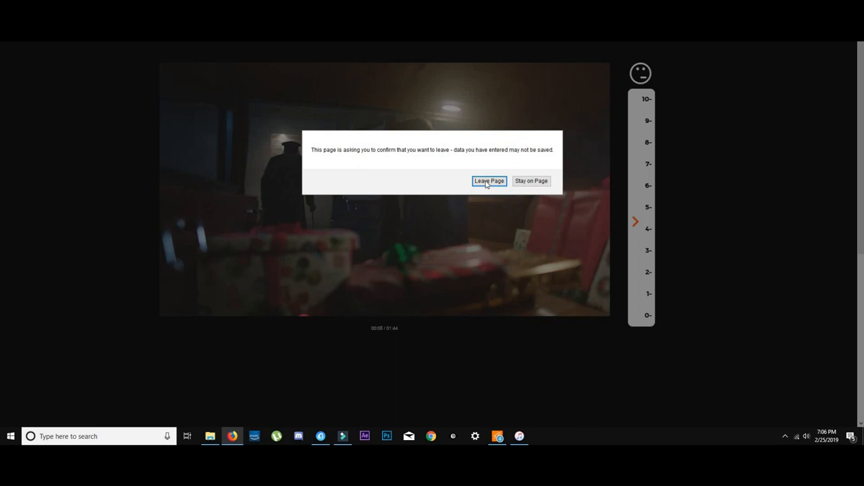
Confirm leaving the video review to load the pullover hoodie fashion review
click(490, 181)
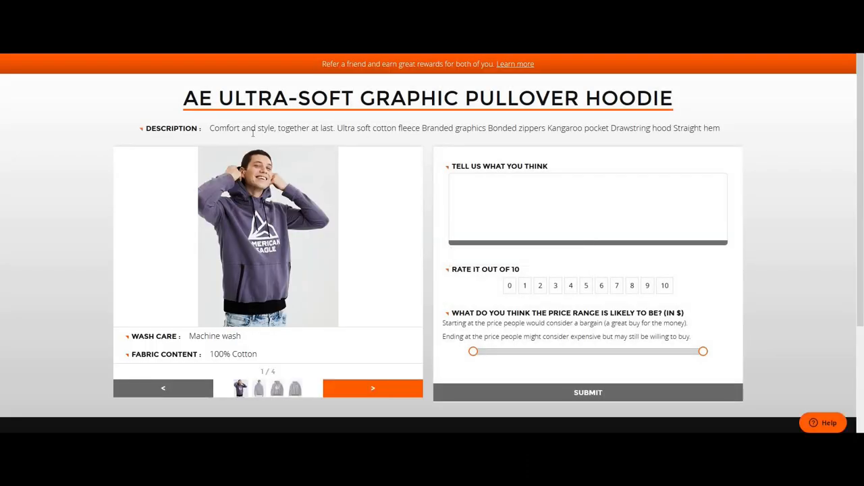
mouse_move(439, 148)
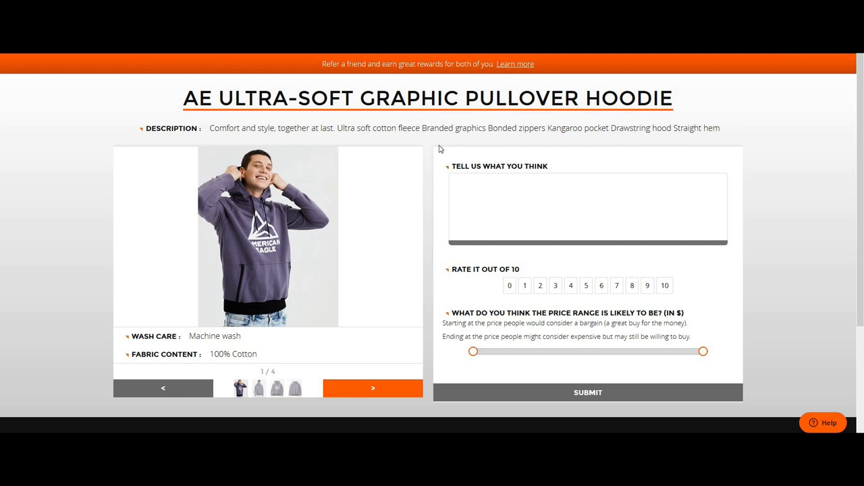
mouse_move(397, 138)
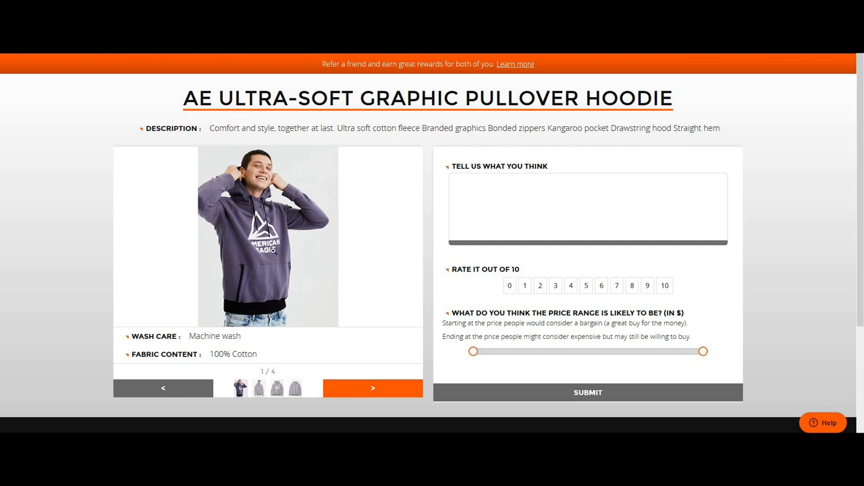
mouse_move(334, 210)
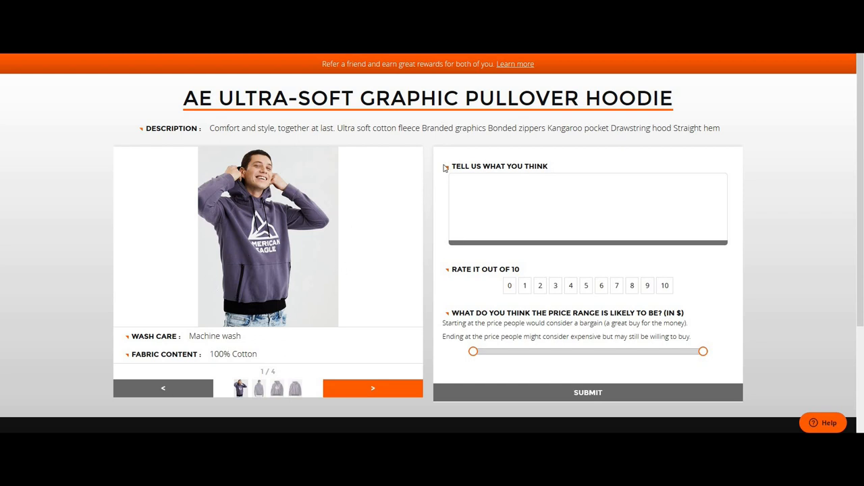
Comment 'cool hoodie bro!' on the hoodie
click(587, 203)
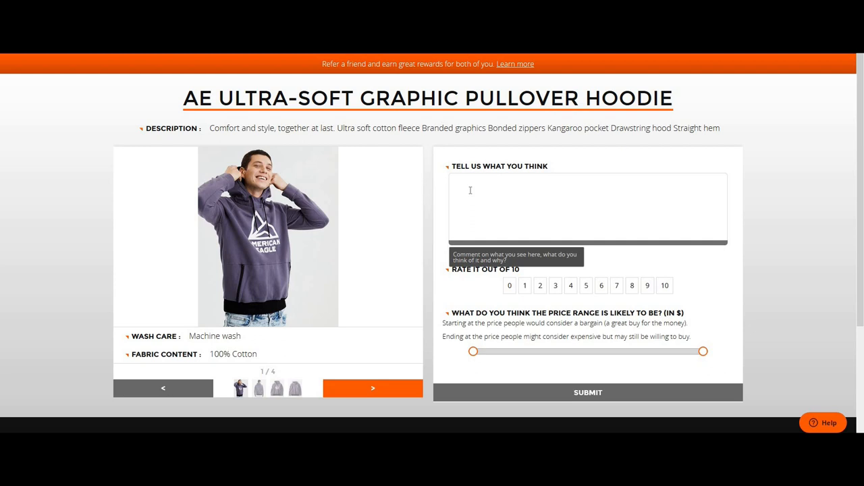
text(cool)
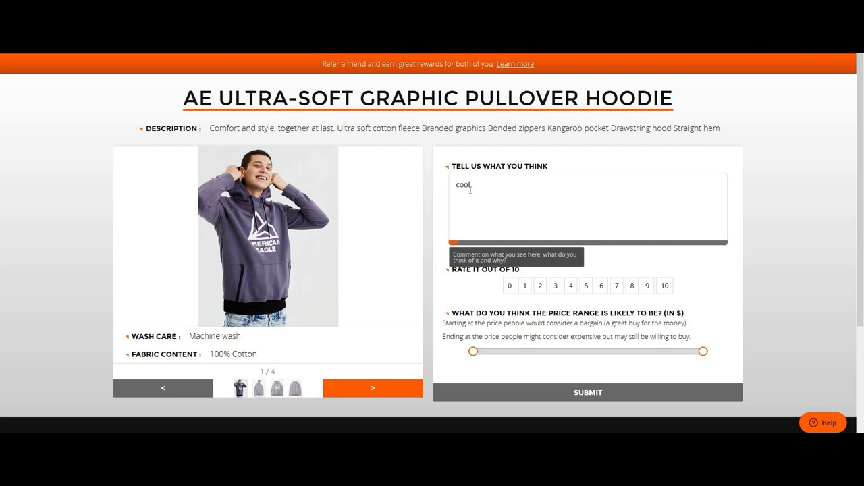
text(hoodie)
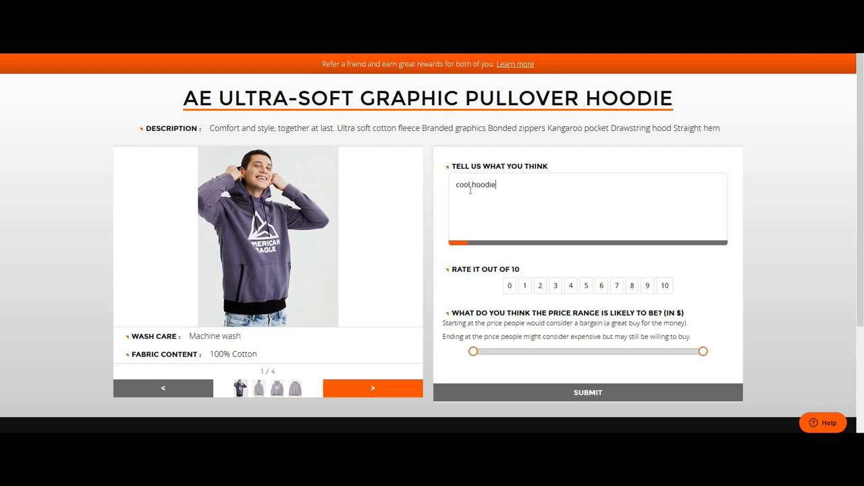
text(bro!)
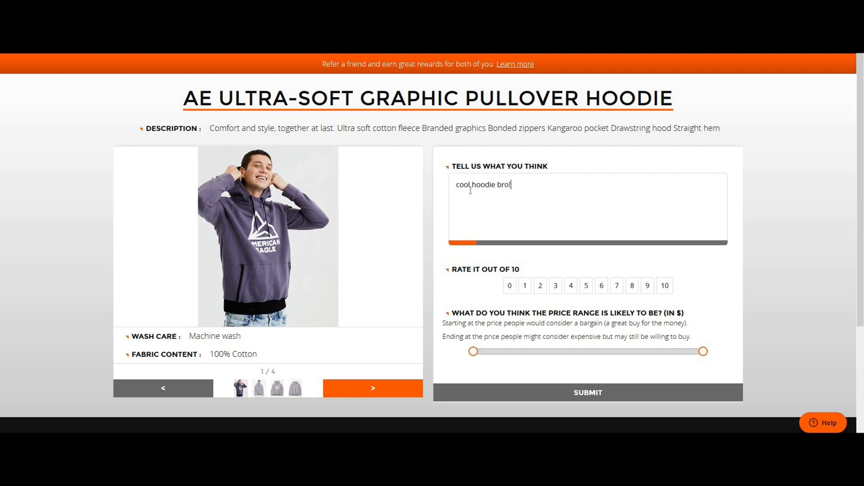
Rate the hoodie 9 out of 10 and view its back photo, 4/4
scroll(down, 3)
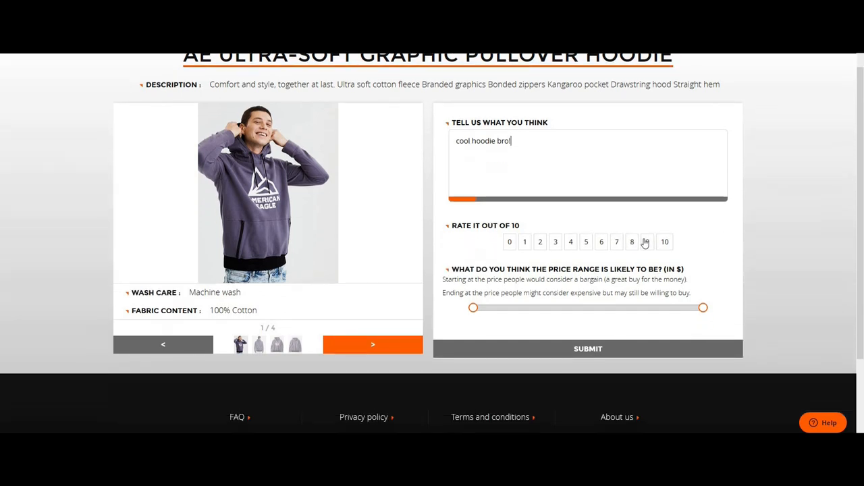
click(647, 241)
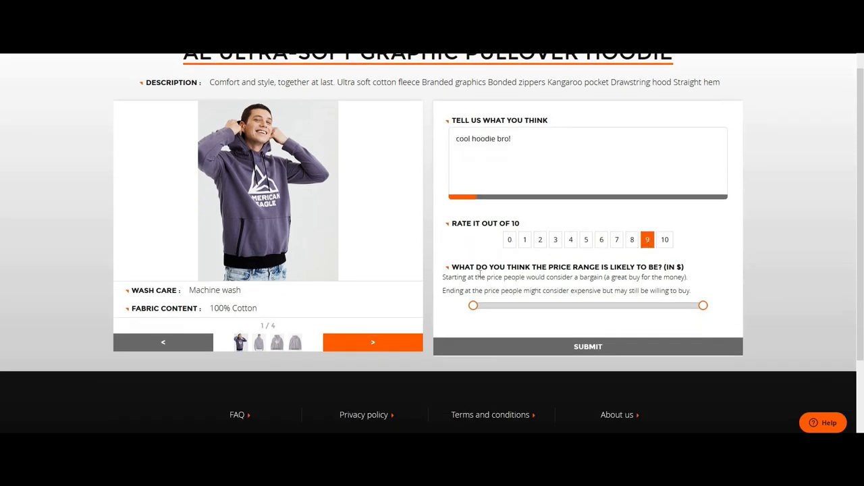
click(373, 341)
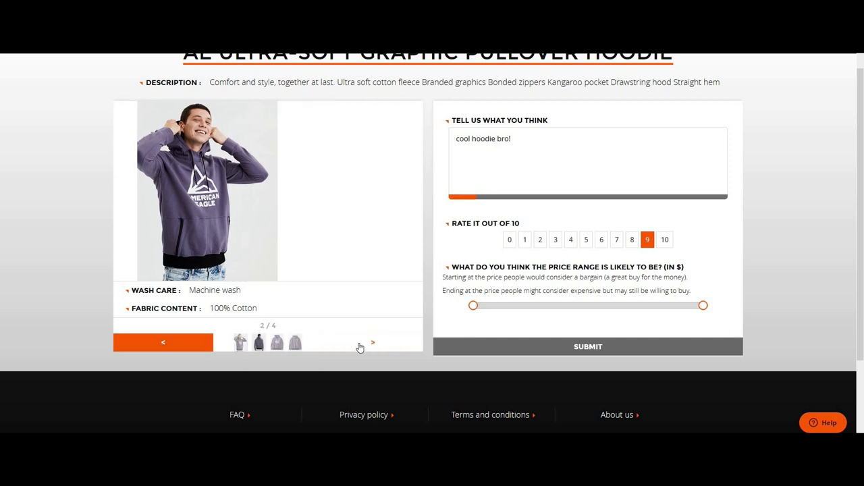
click(372, 342)
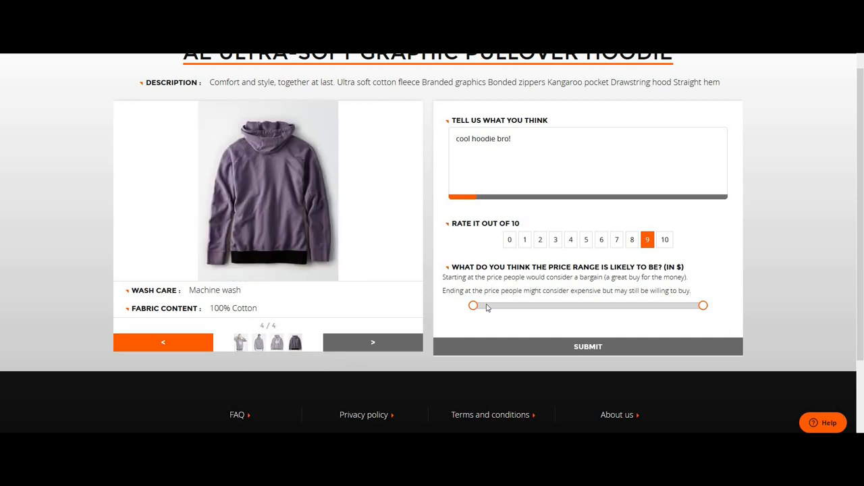
Adjust the hoodie's lower price handle until the bargain price settles at $42
drag(473, 305, 529, 305)
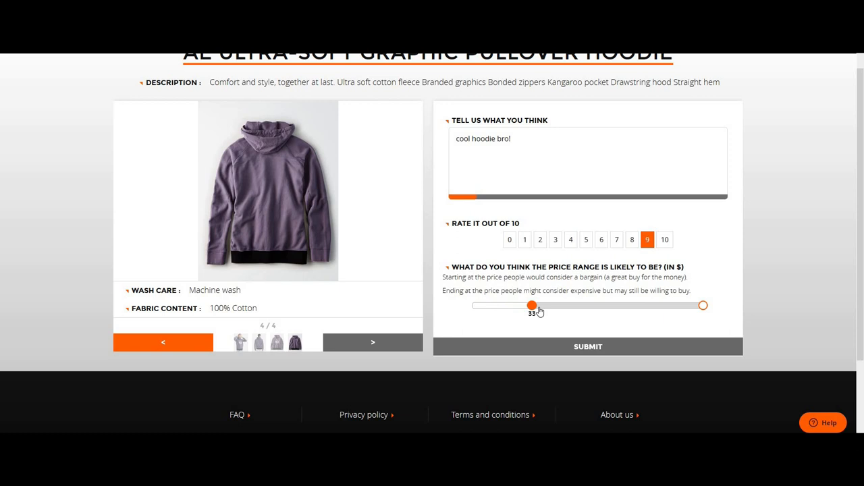
drag(529, 306, 574, 305)
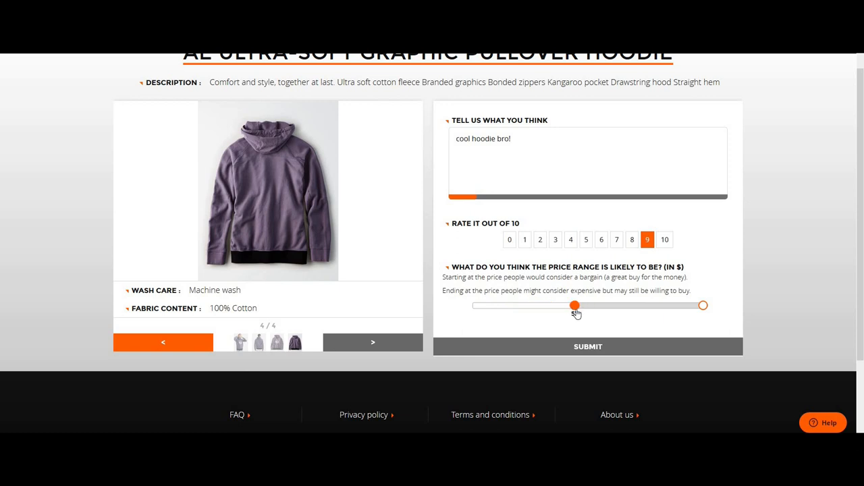
drag(574, 305, 547, 305)
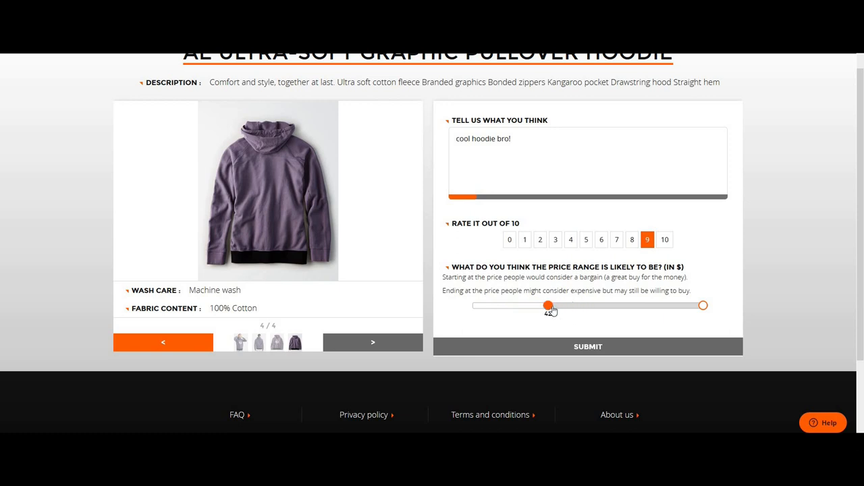
drag(546, 305, 553, 306)
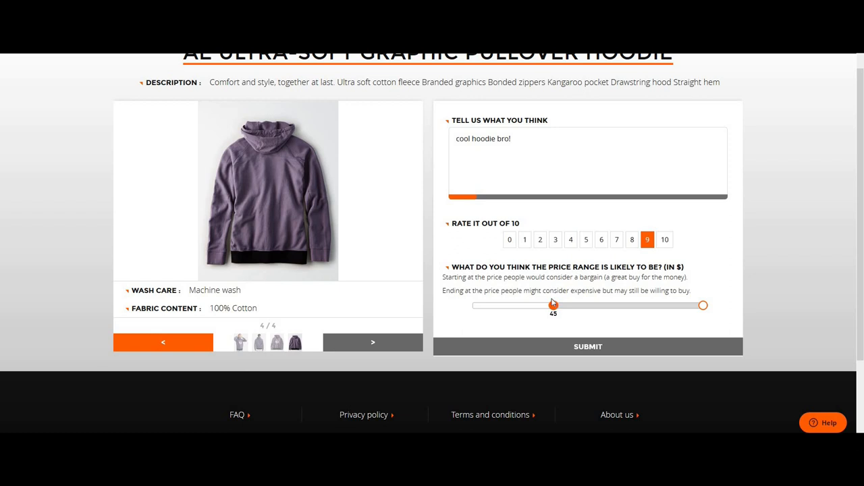
drag(553, 306, 547, 306)
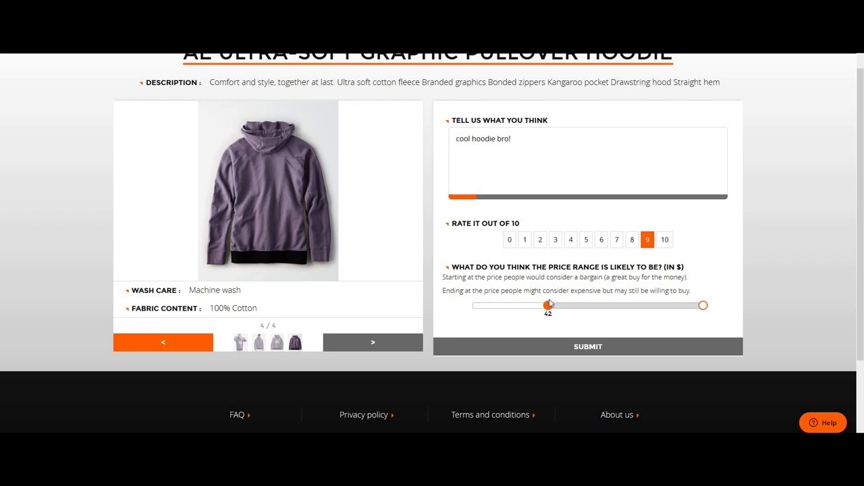
drag(546, 305, 541, 306)
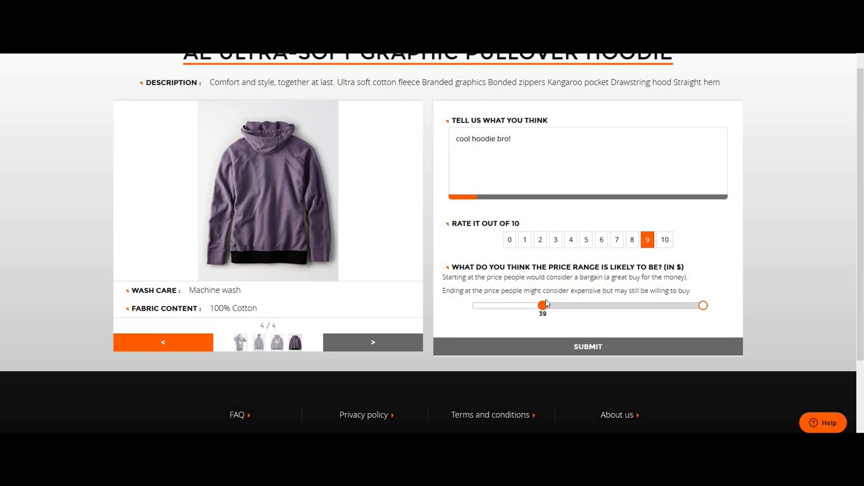
drag(542, 305, 549, 305)
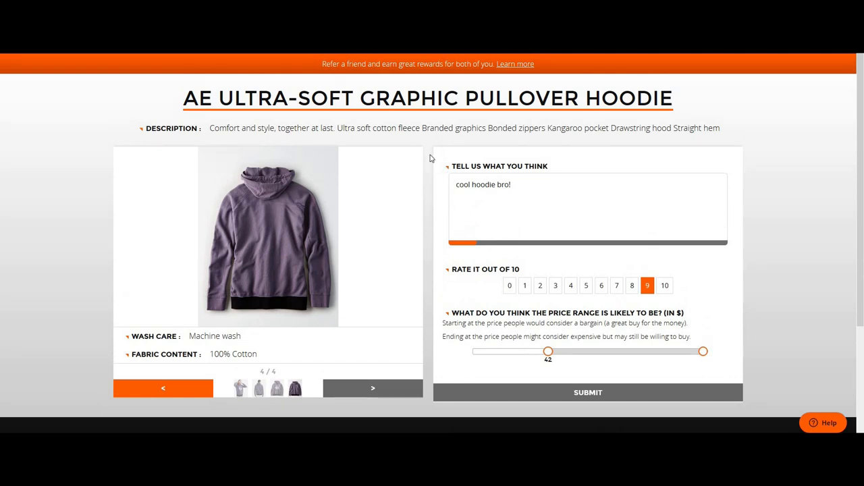
mouse_move(445, 162)
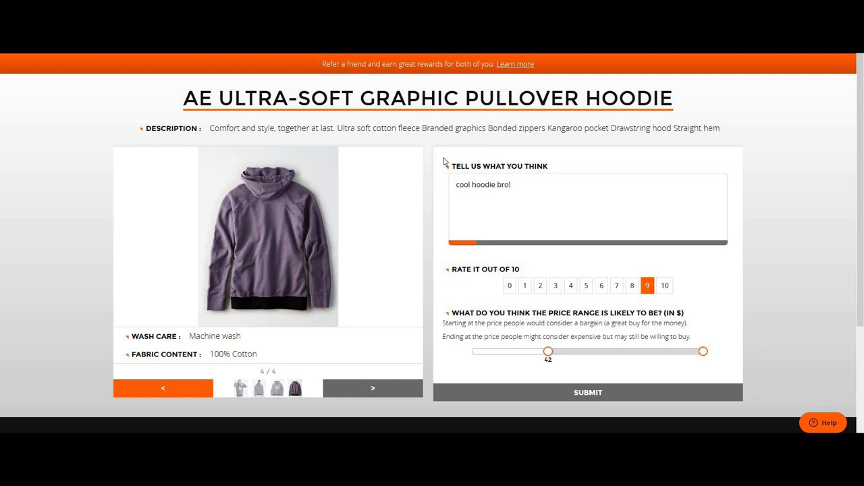
mouse_move(744, 141)
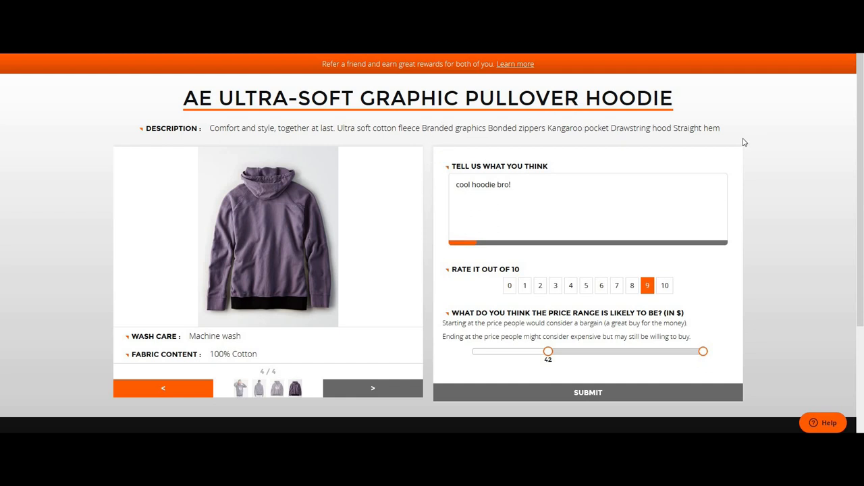
mouse_move(750, 153)
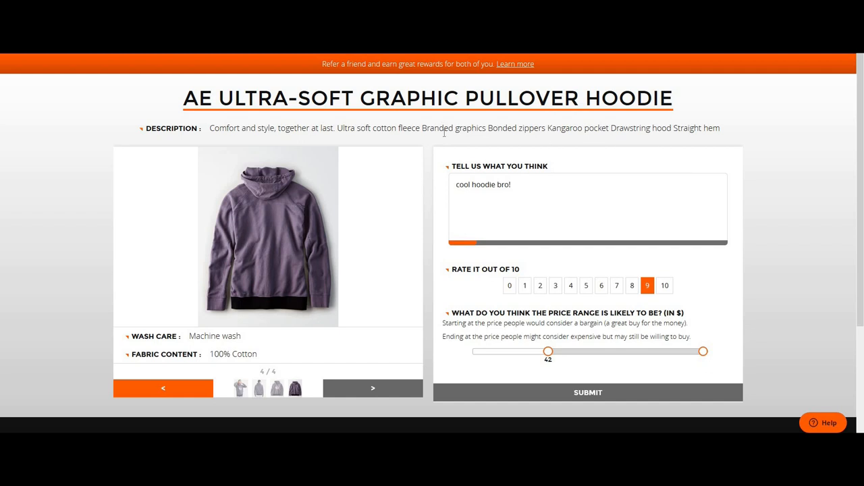
mouse_move(429, 140)
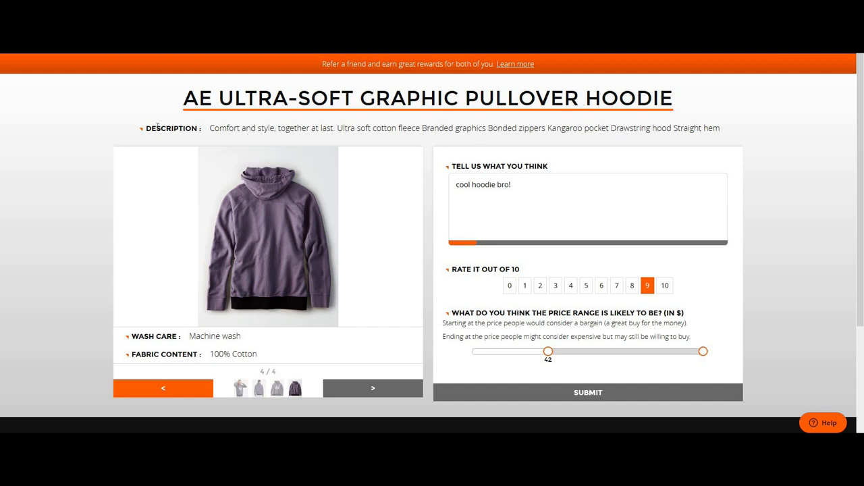
mouse_move(208, 137)
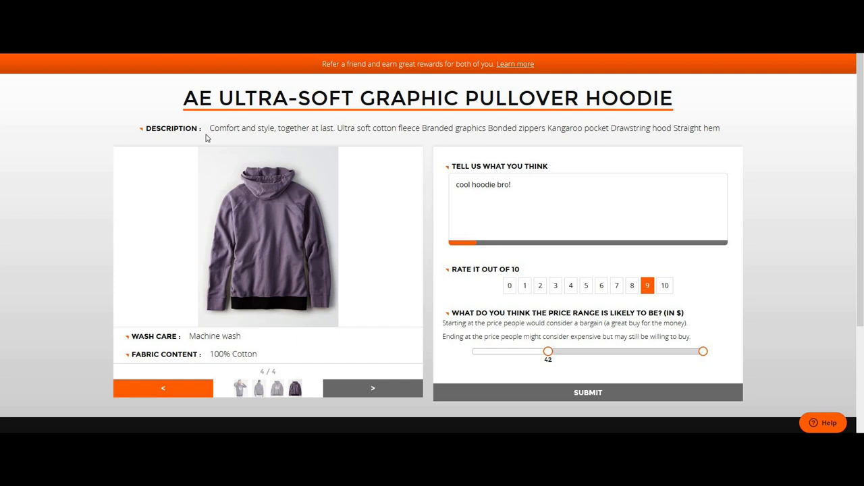
mouse_move(208, 133)
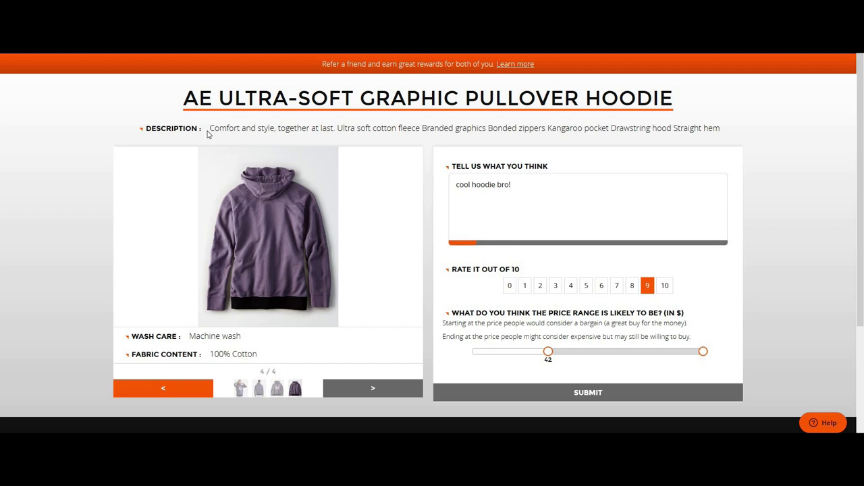
mouse_move(152, 102)
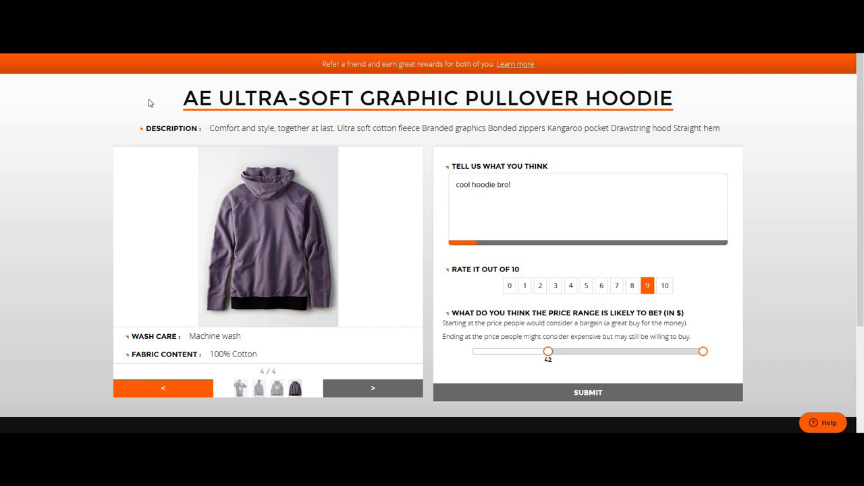
mouse_move(159, 101)
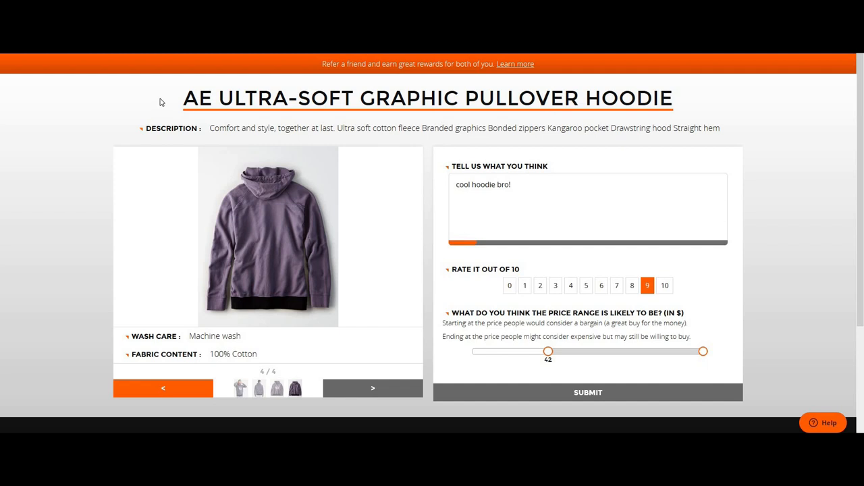
mouse_move(147, 73)
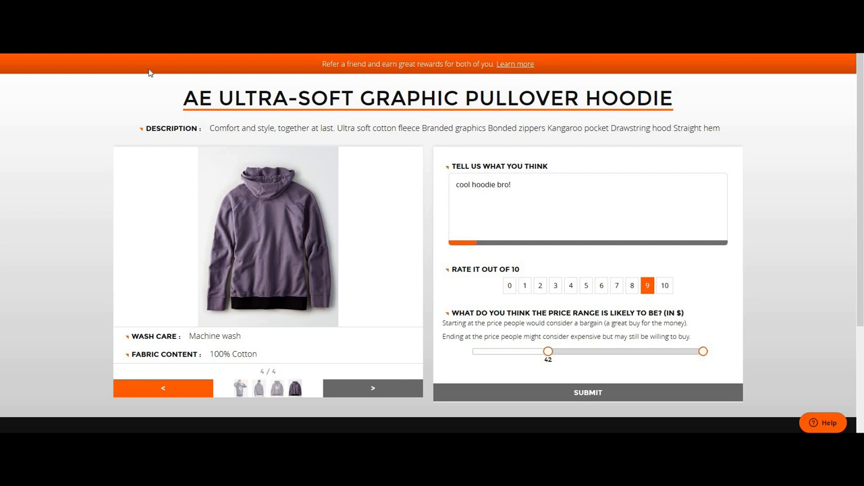
mouse_move(147, 68)
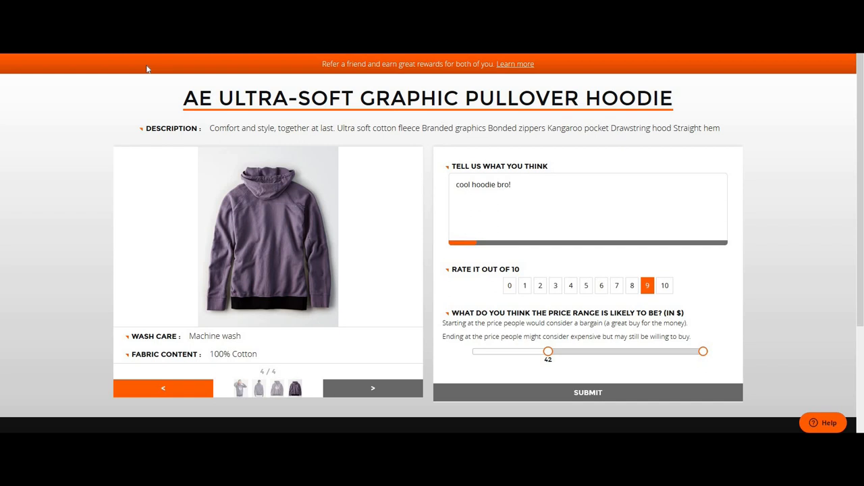
mouse_move(147, 67)
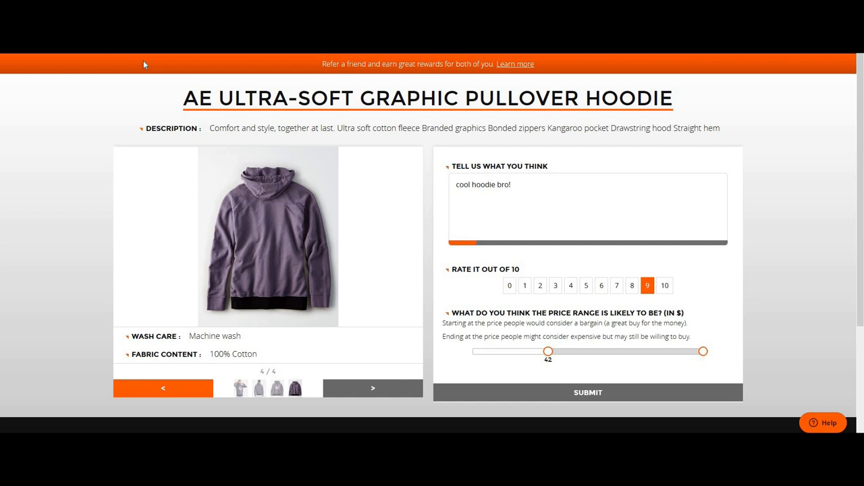
mouse_move(143, 61)
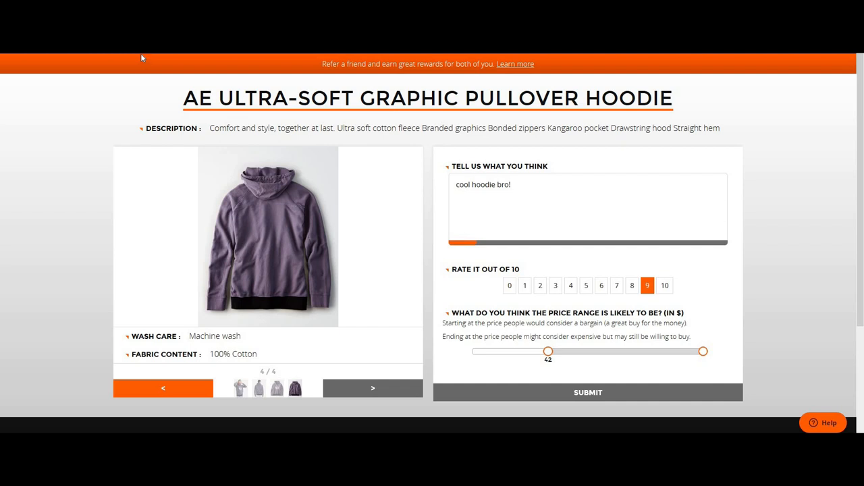
mouse_move(142, 57)
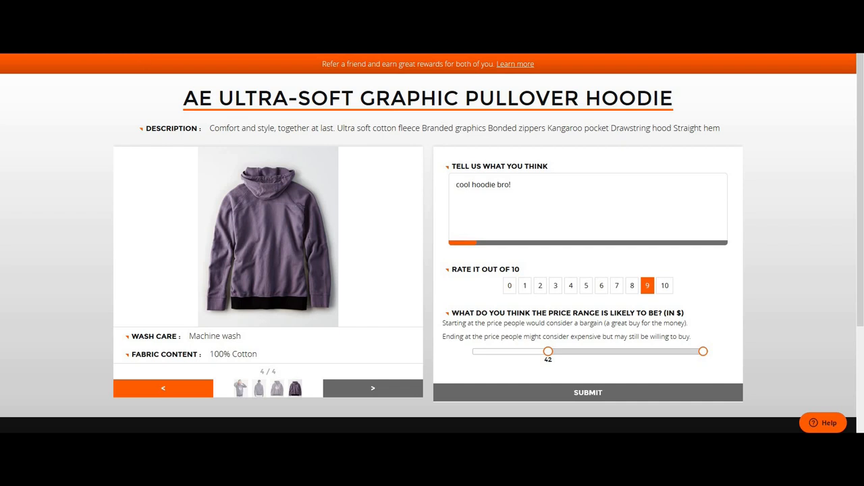